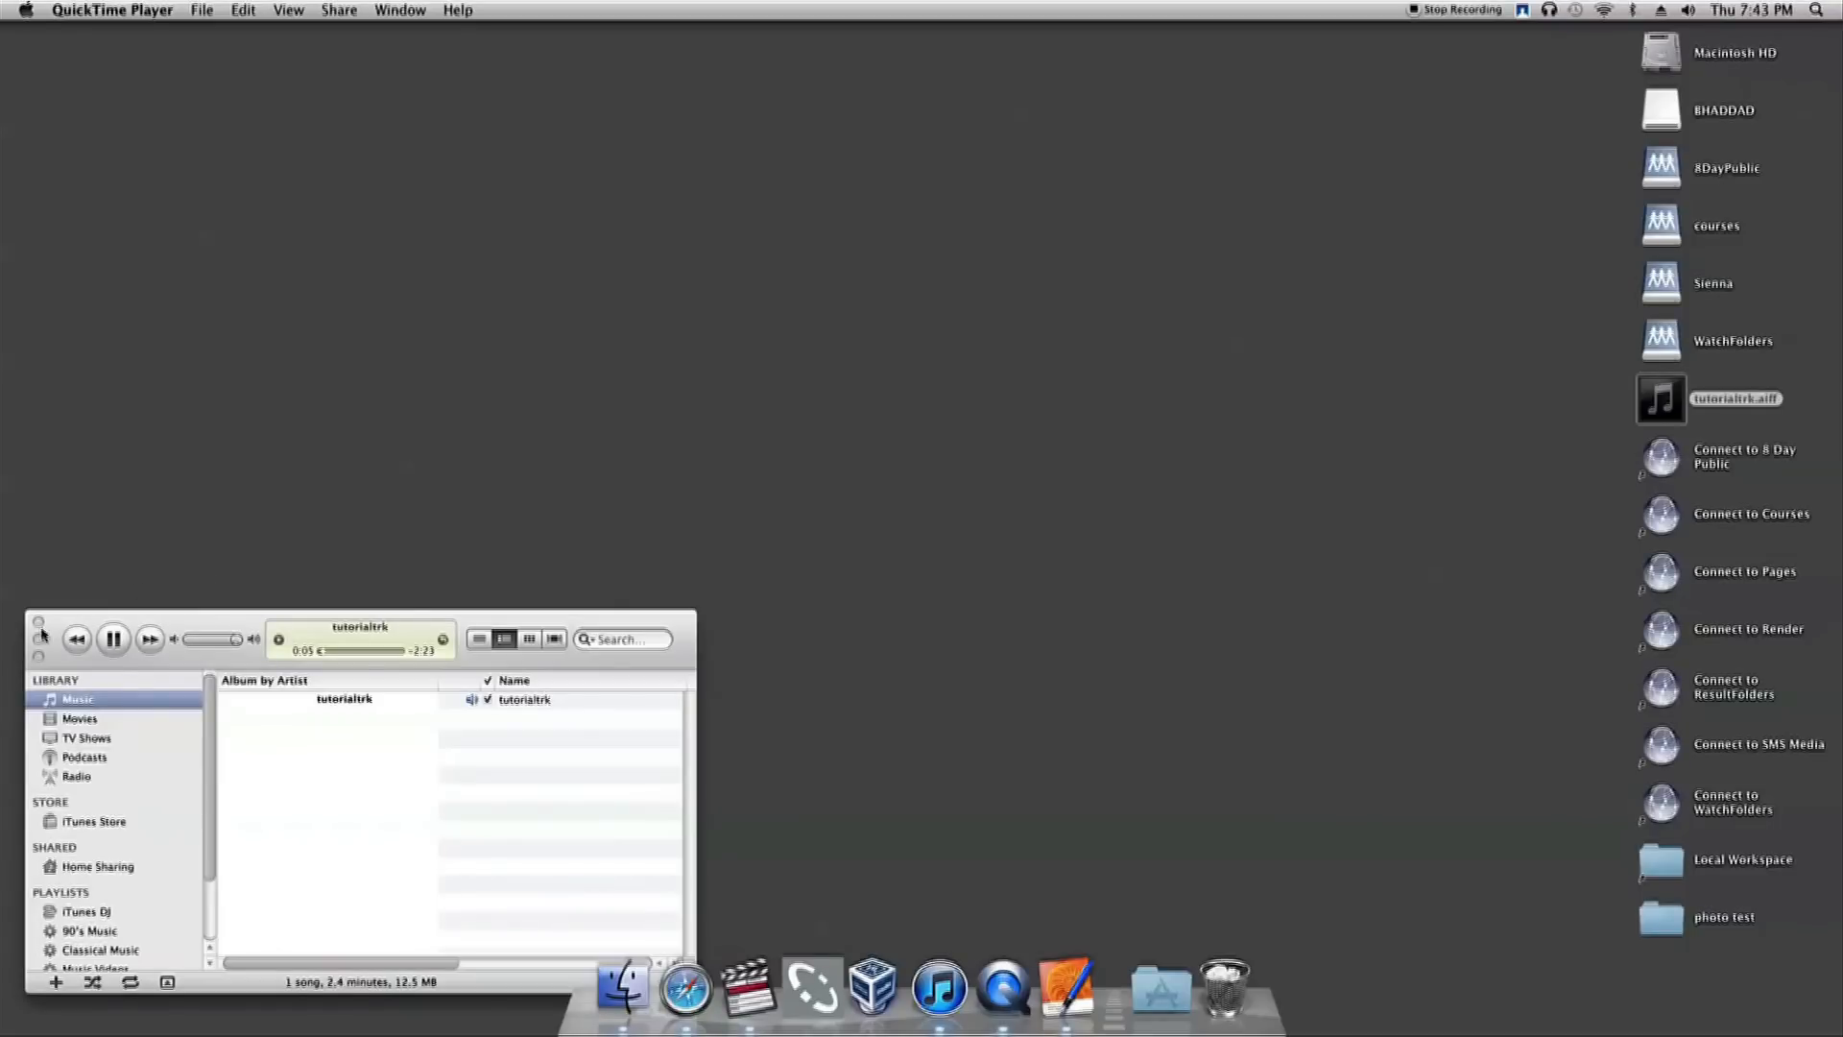
# Close the iTunes window playing tutorialtrk.aiff so only the desktop shows.
pyautogui.click(41, 599)
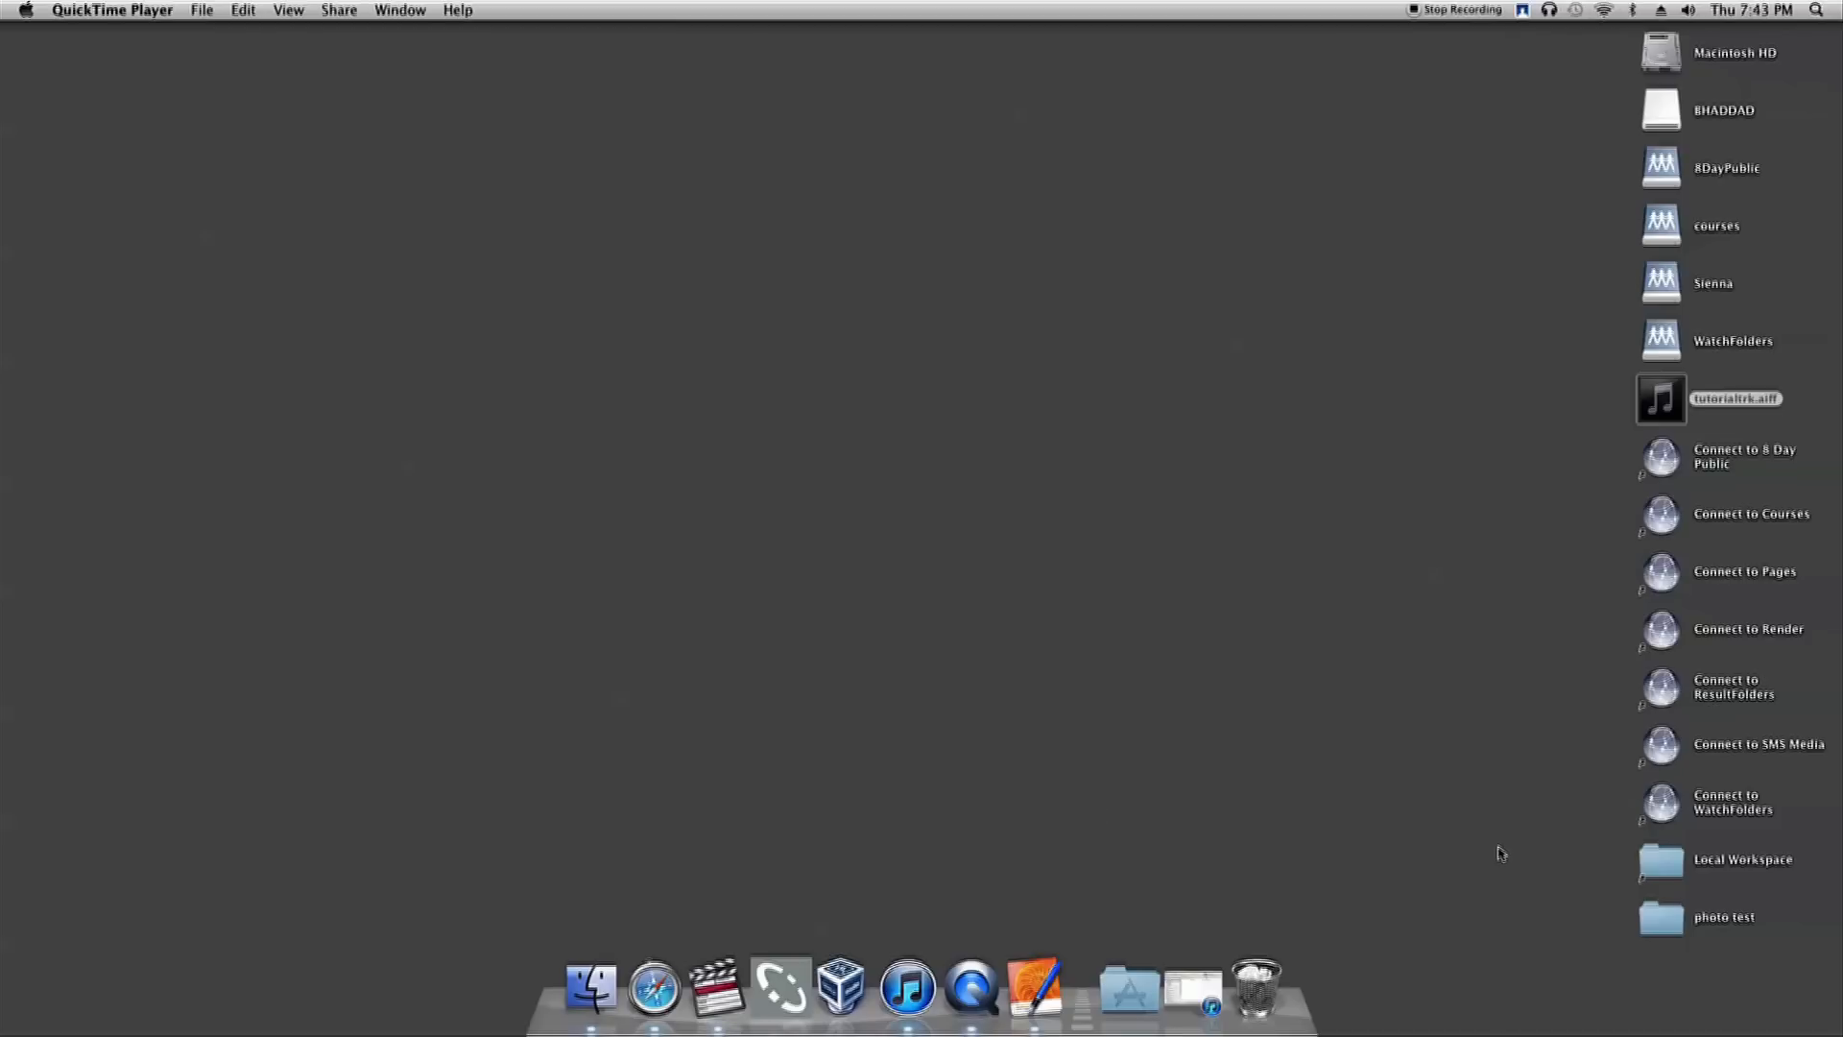
pyautogui.moveTo(1035, 988)
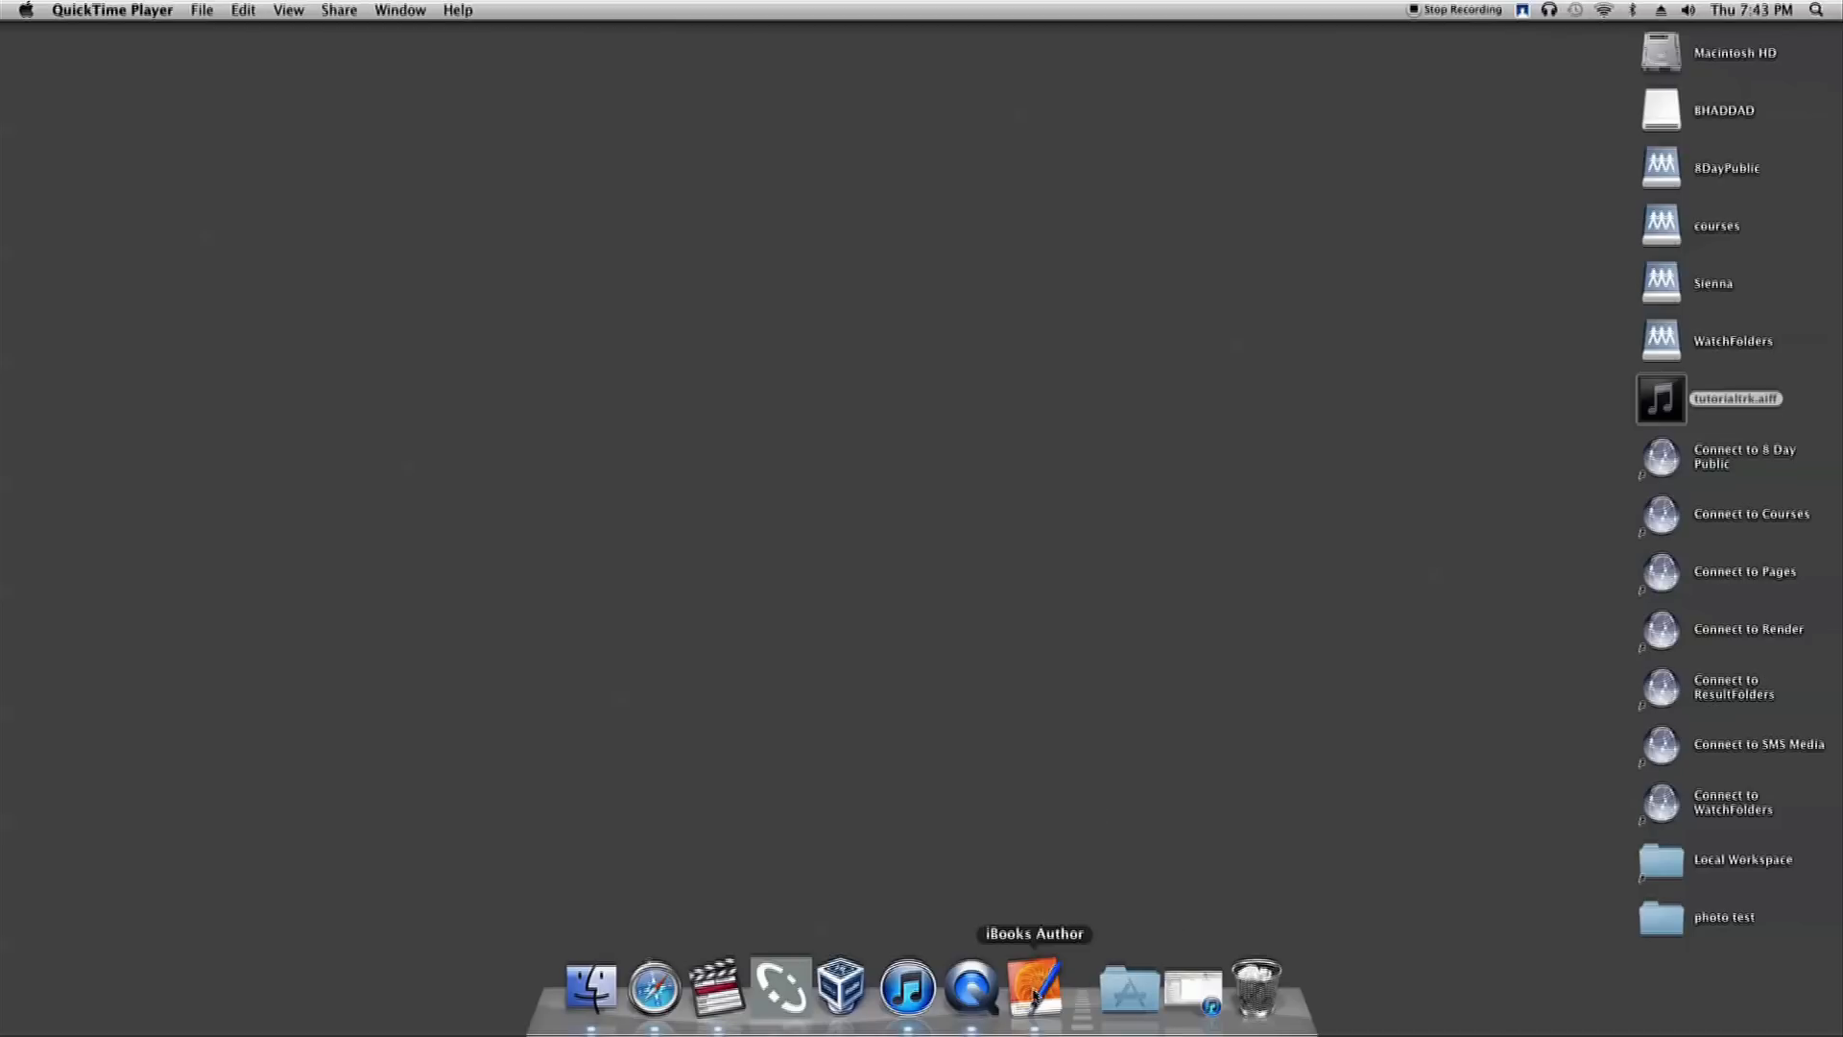
# Launch iBooks Author from the Dock to reach the Template Chooser.
pyautogui.click(1035, 988)
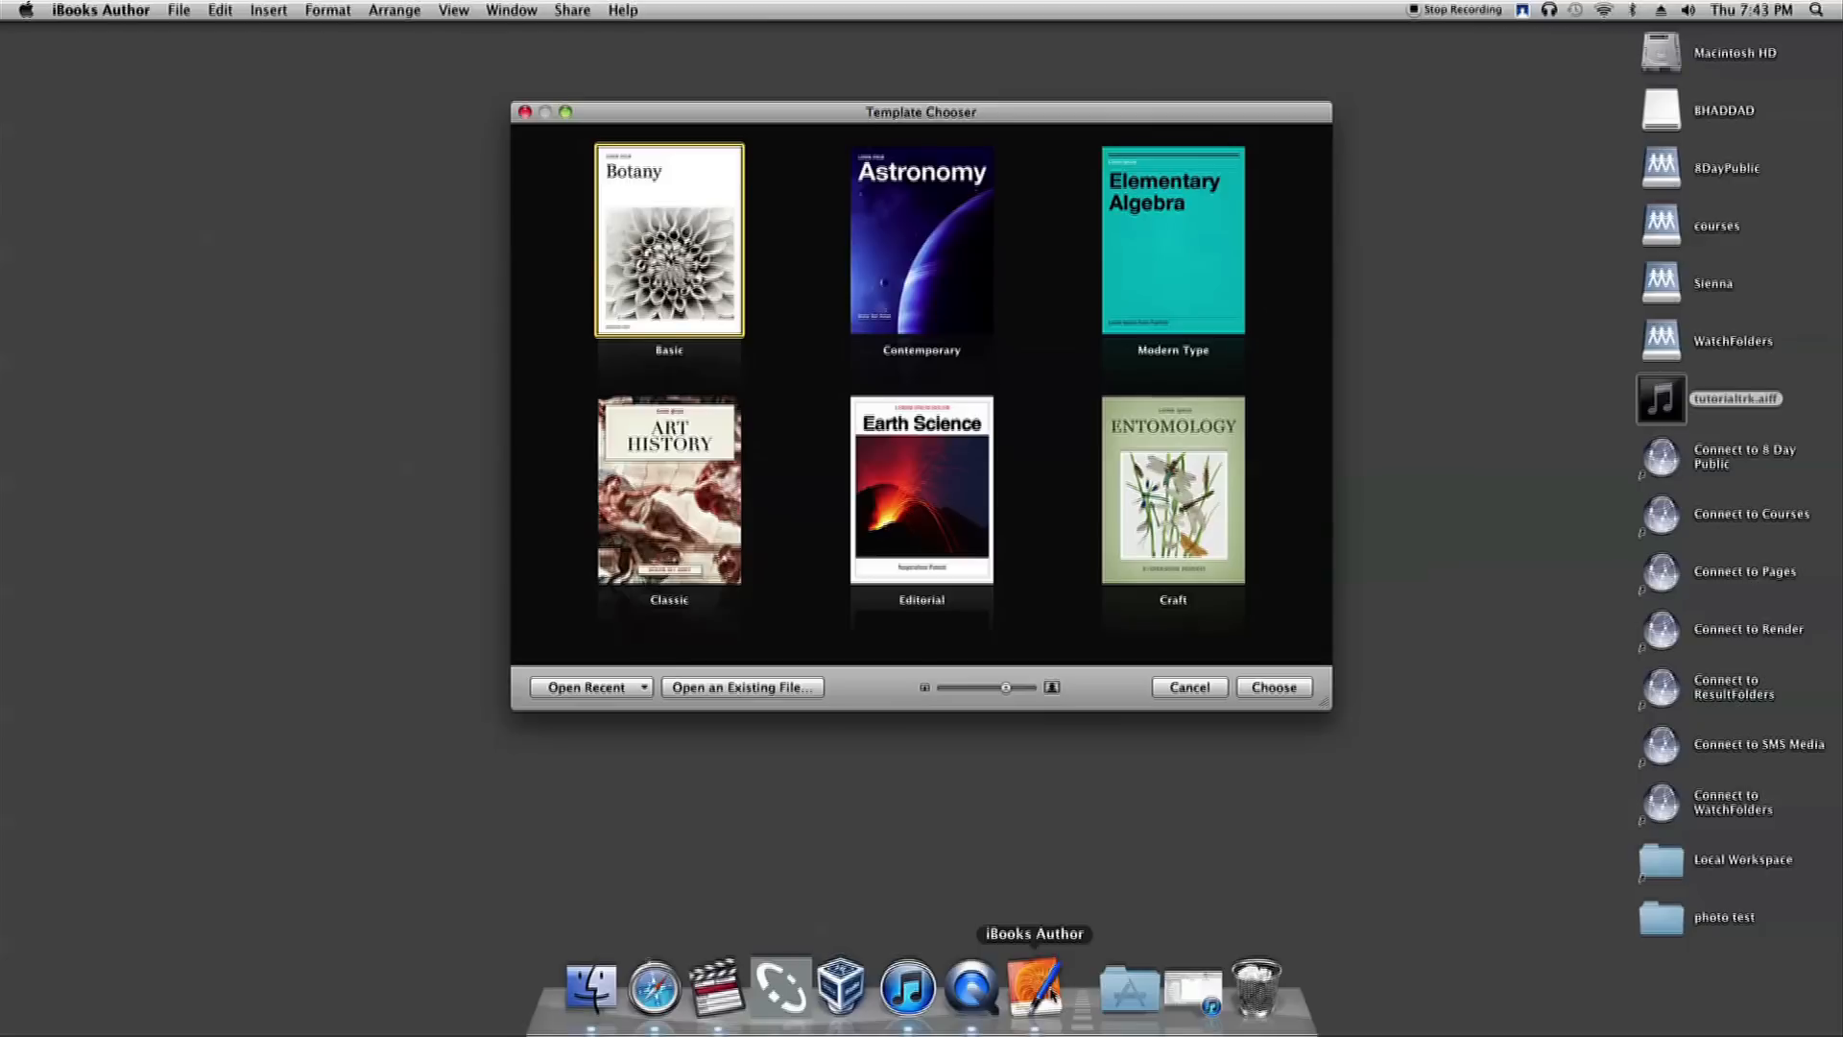
pyautogui.moveTo(733, 309)
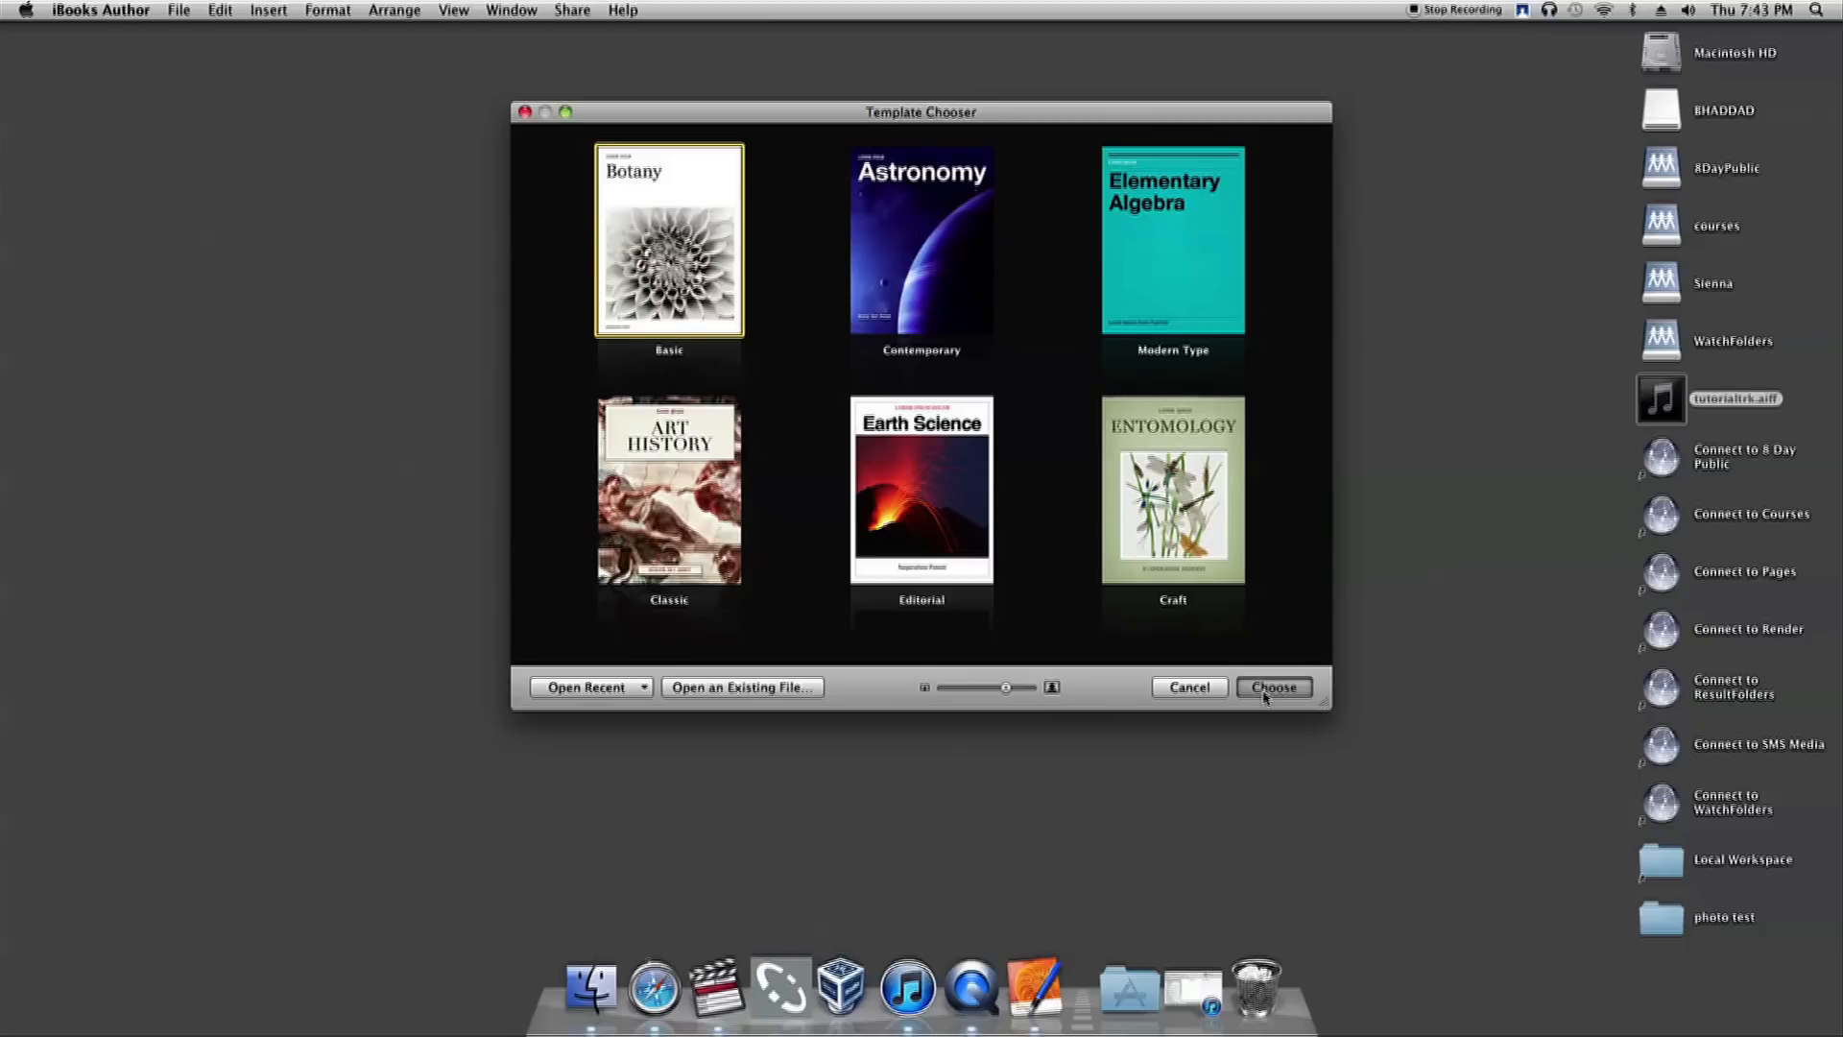
# Create a book from the Basic template and add a star from Shapes.
pyautogui.click(1273, 687)
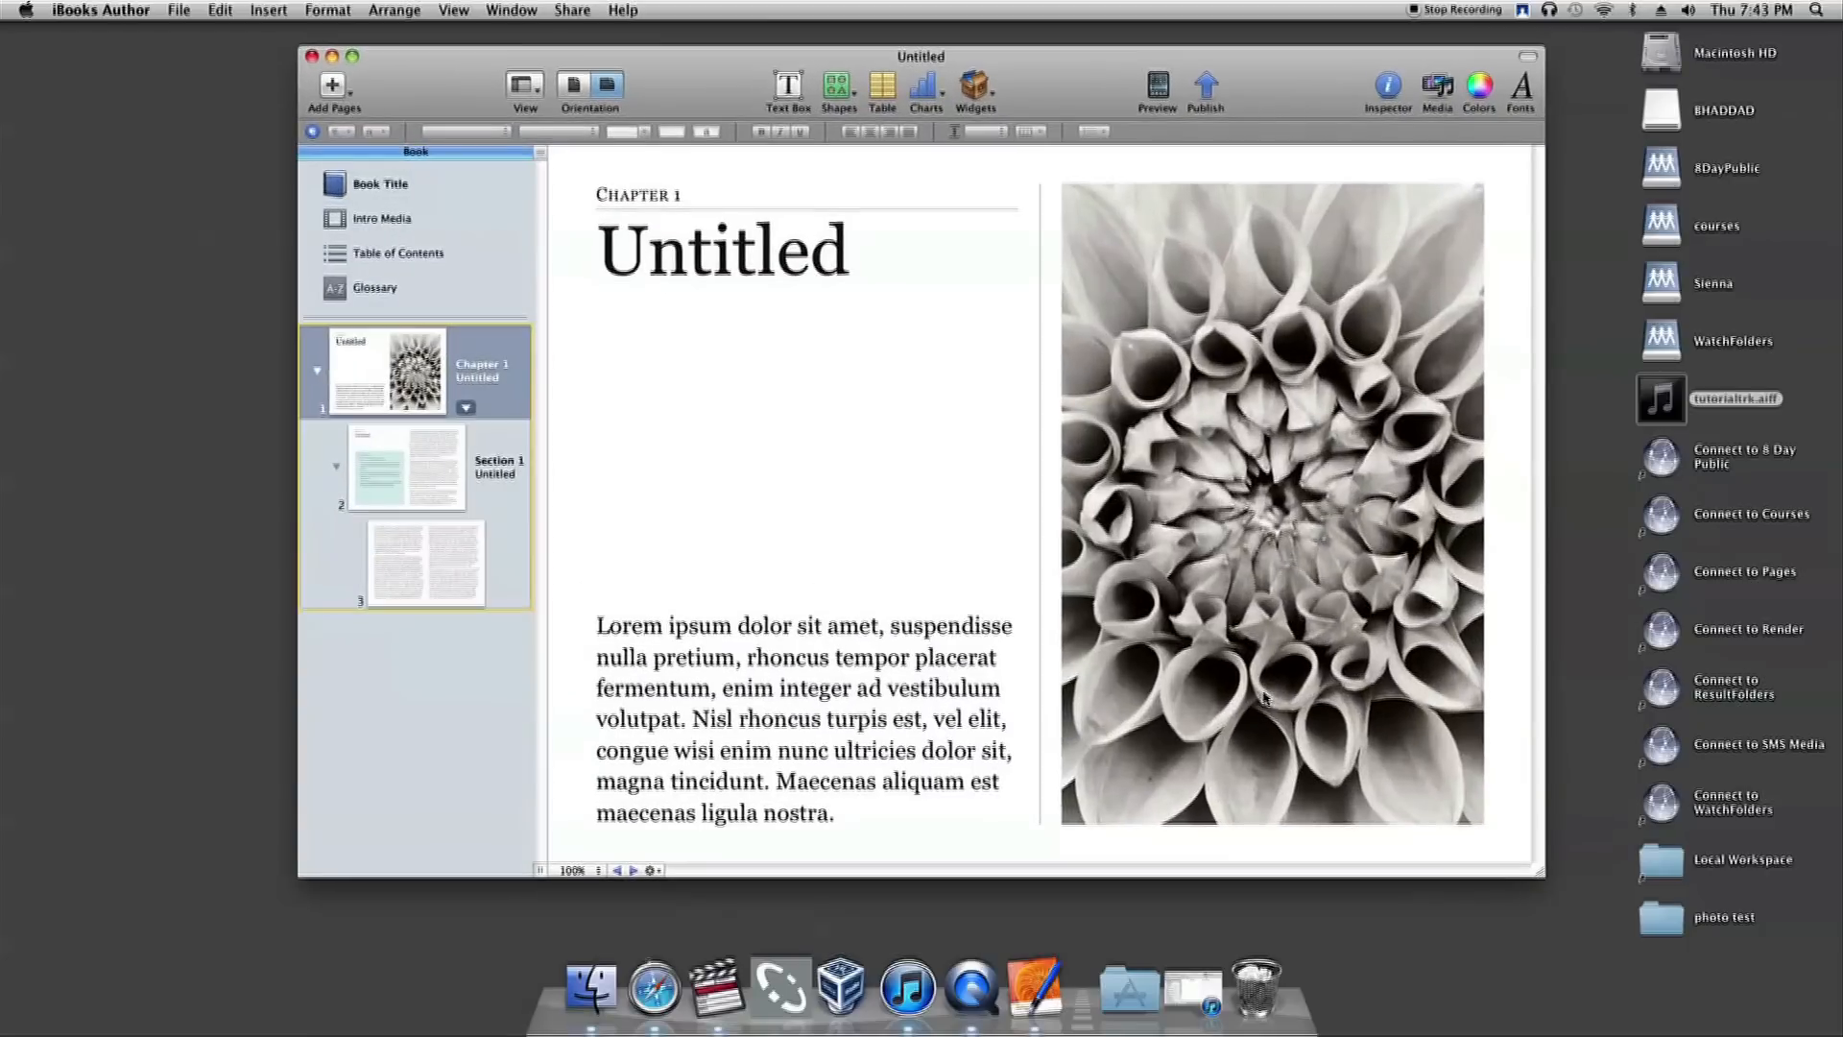
pyautogui.moveTo(1246, 640)
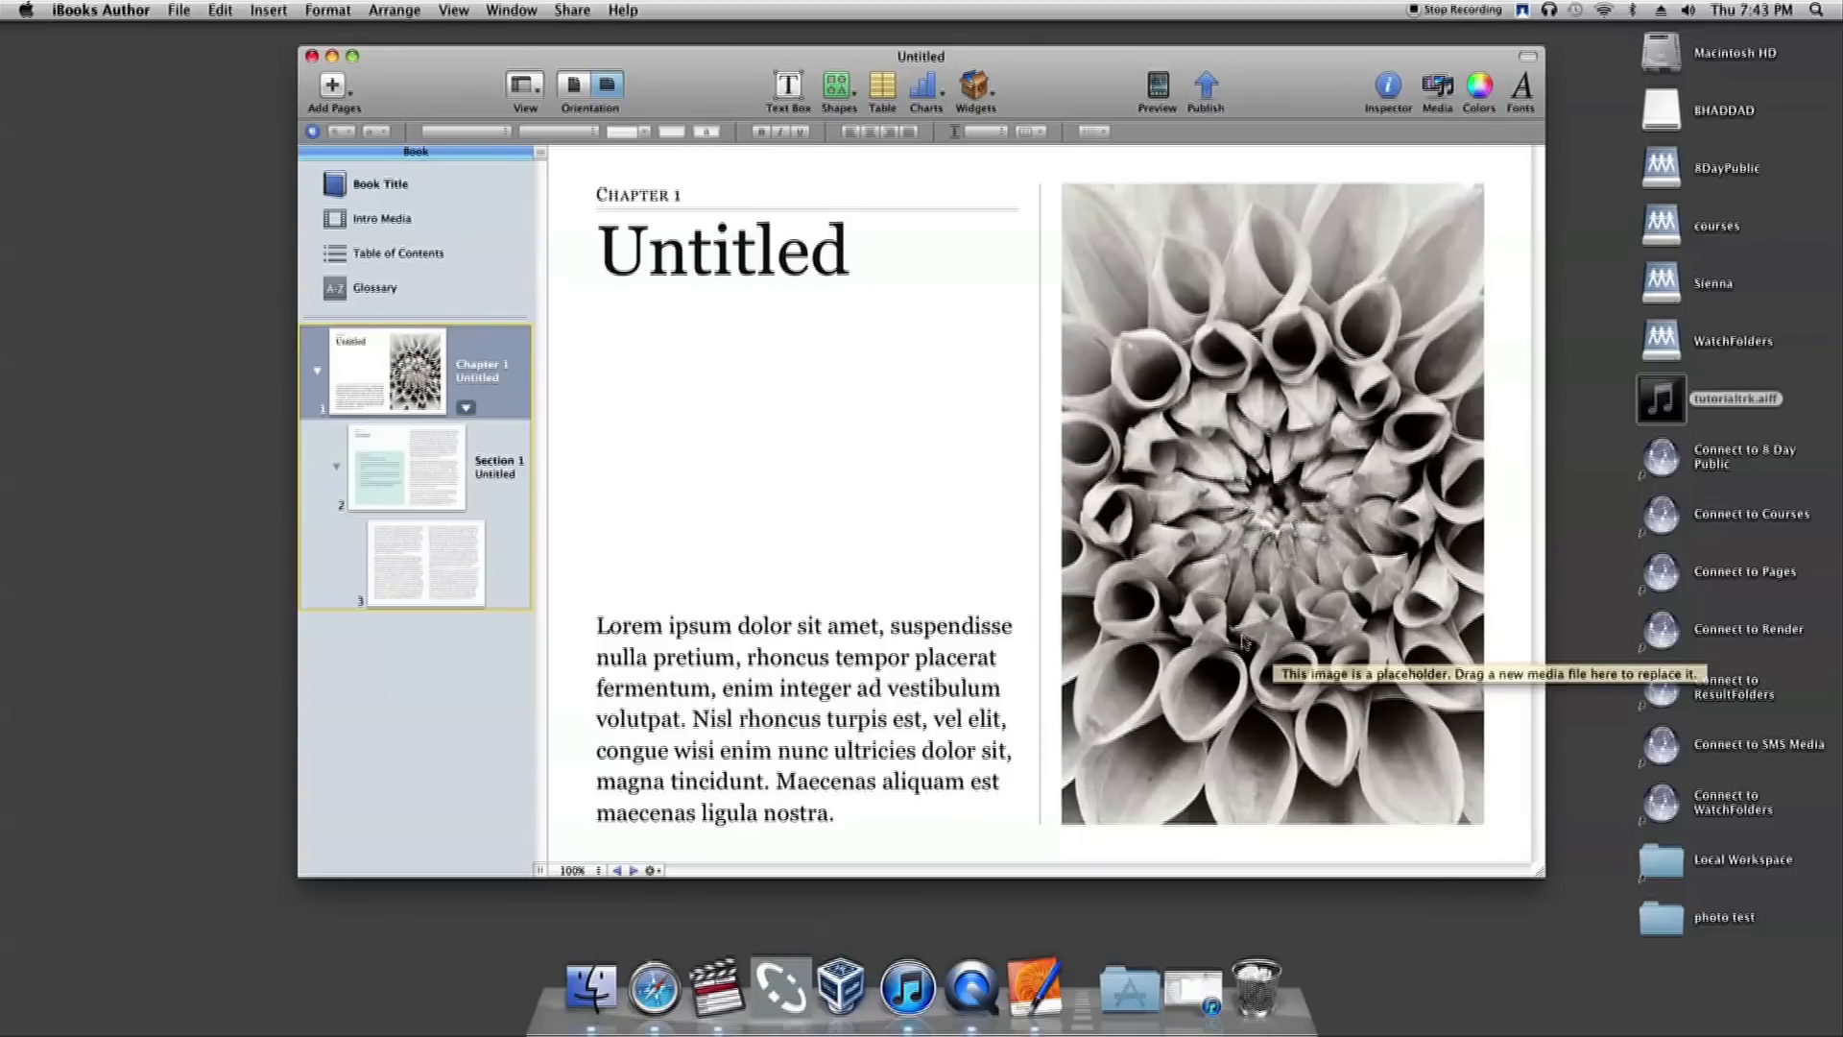
pyautogui.moveTo(834, 298)
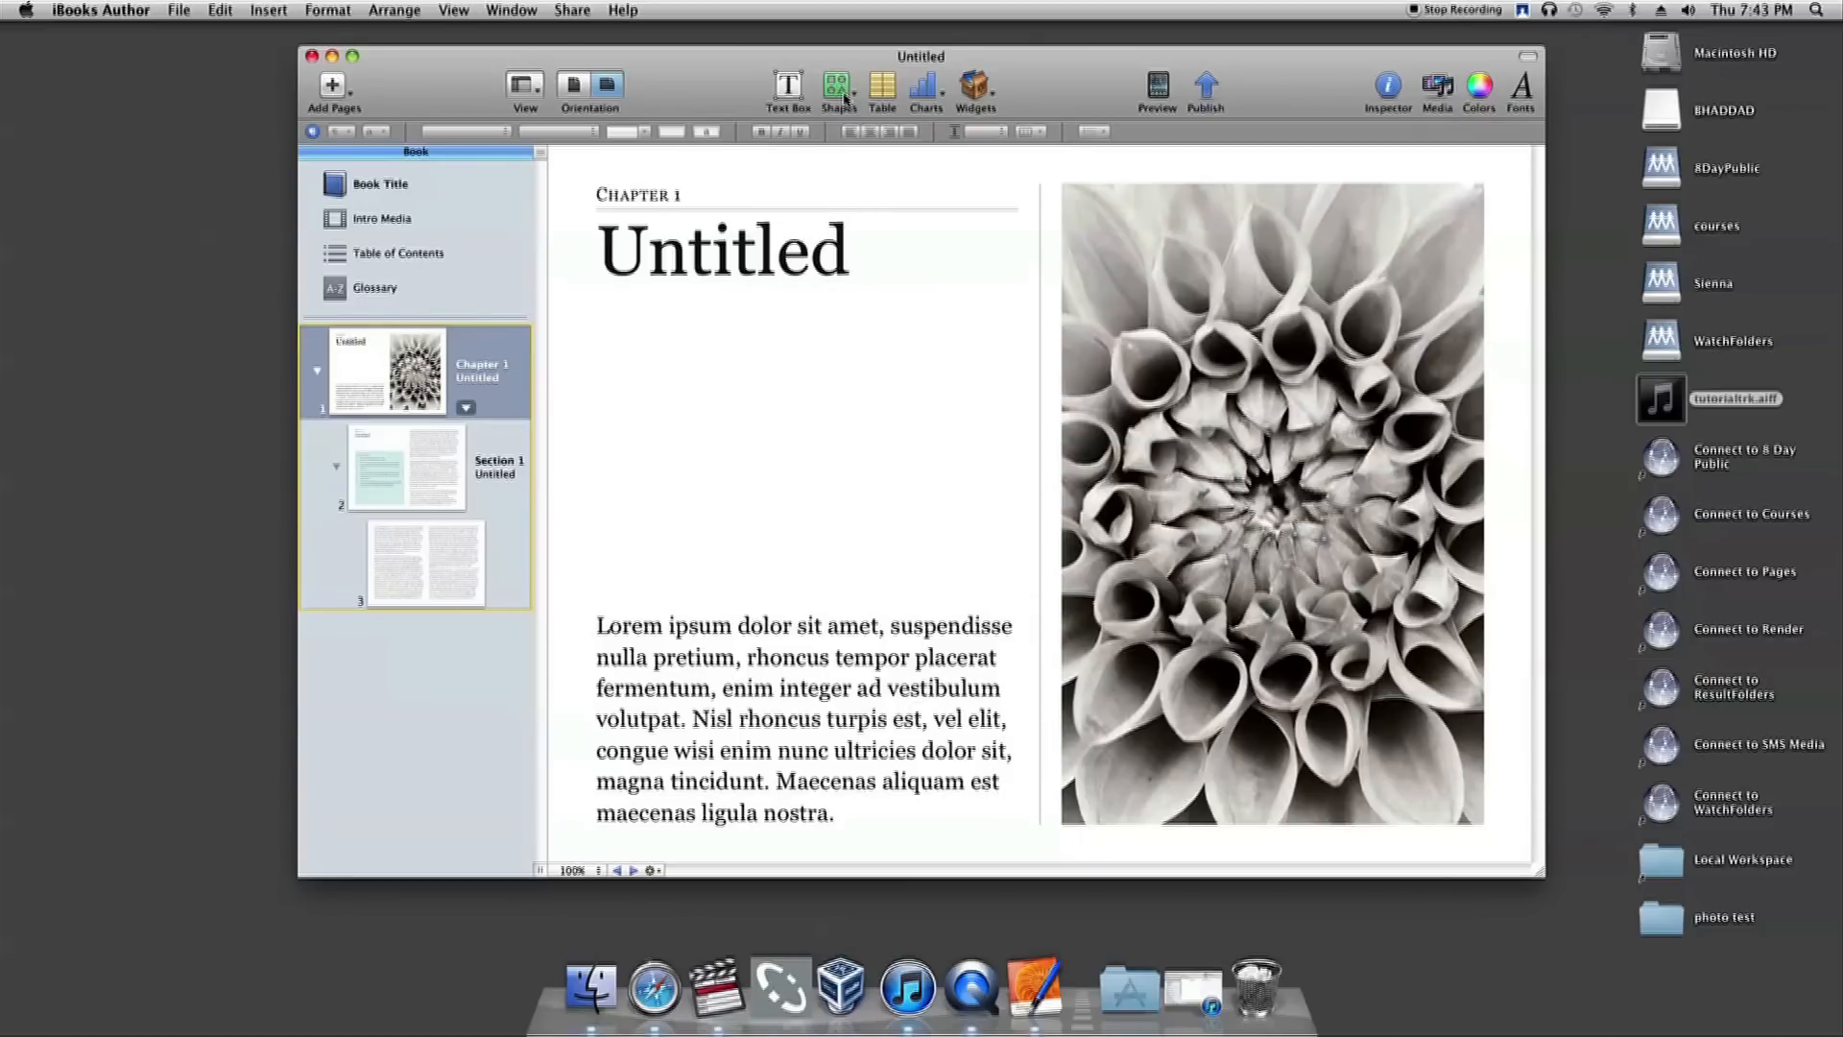
pyautogui.moveTo(838, 88)
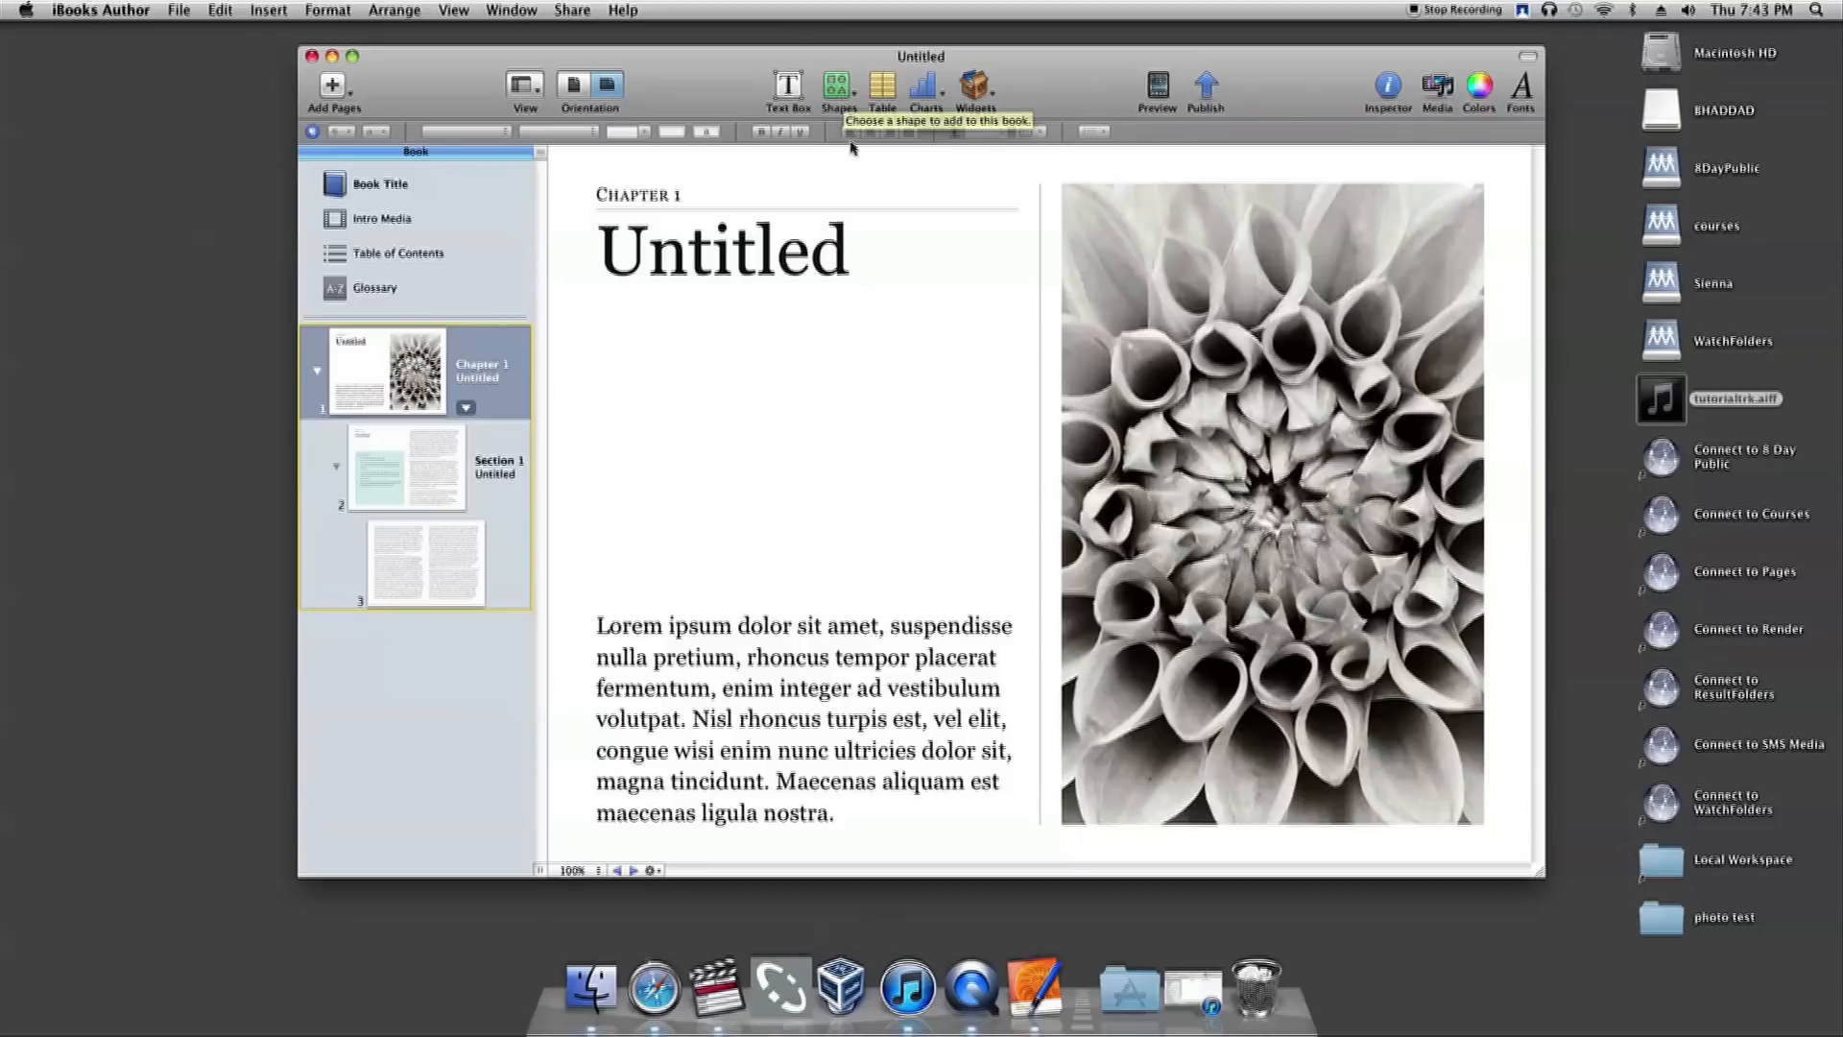
pyautogui.click(837, 90)
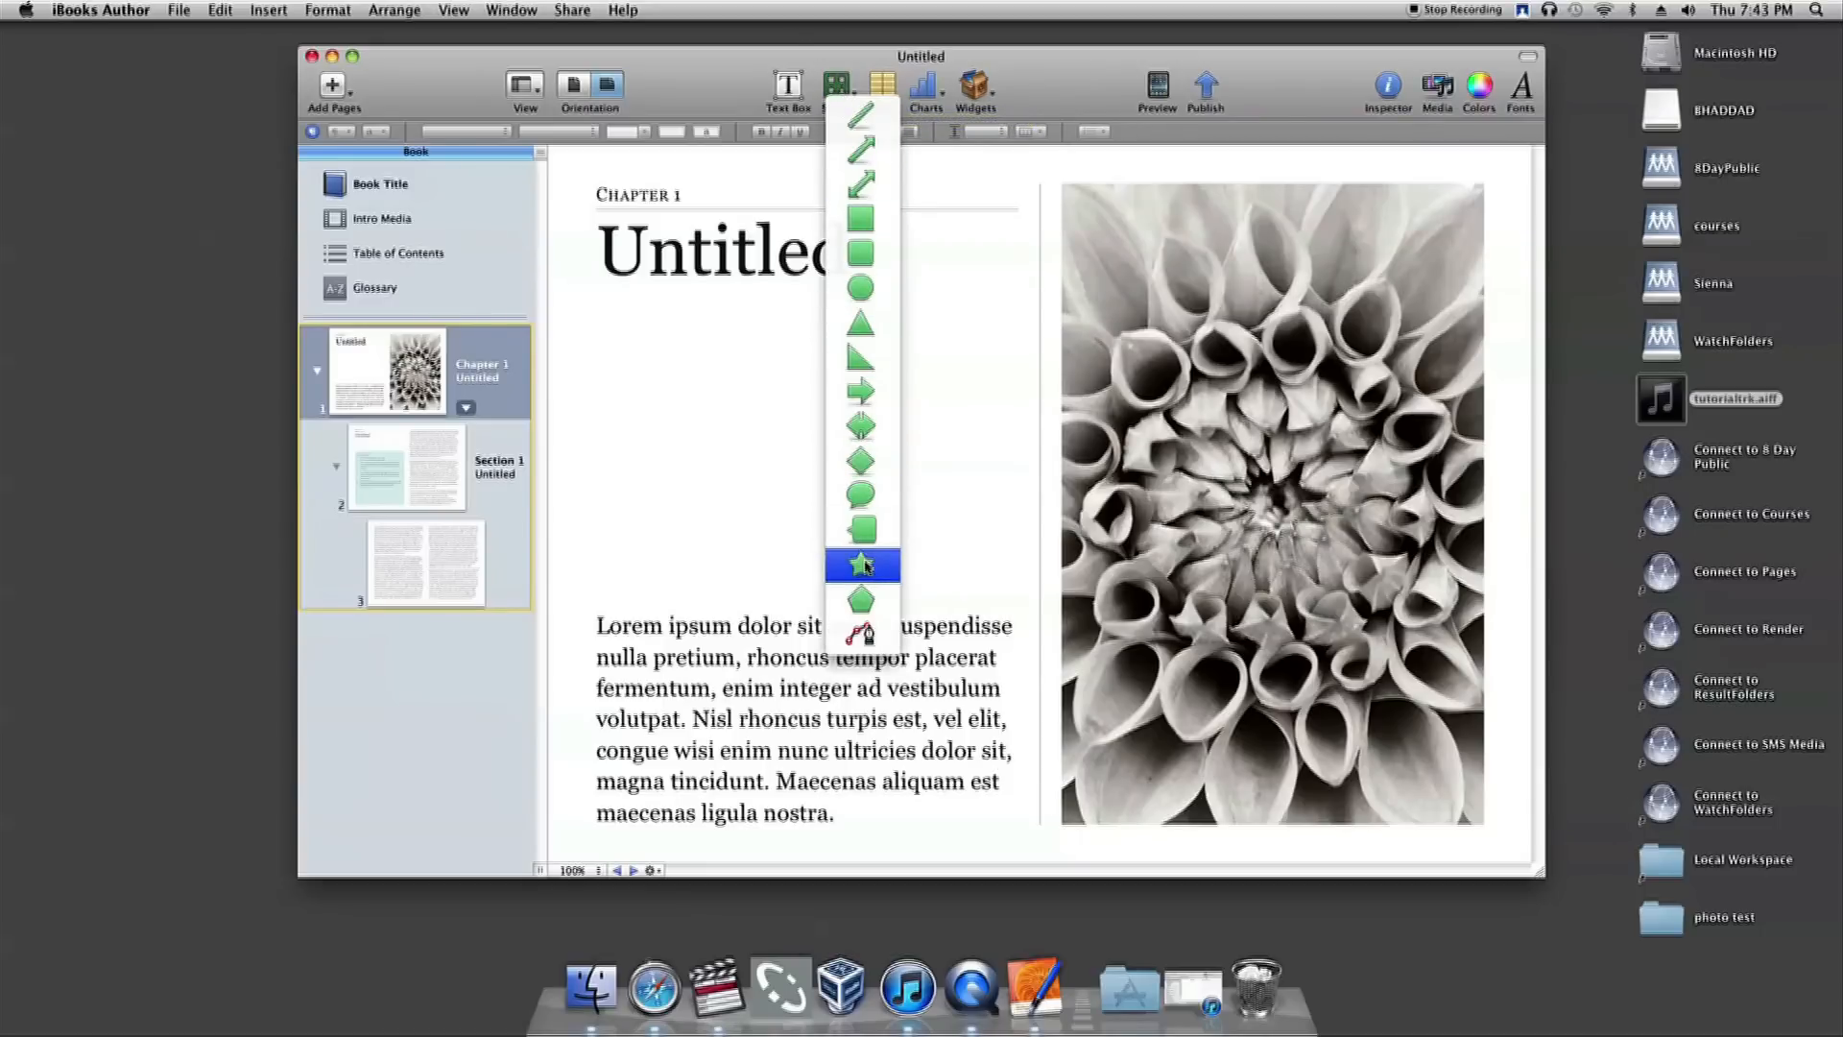
pyautogui.click(862, 564)
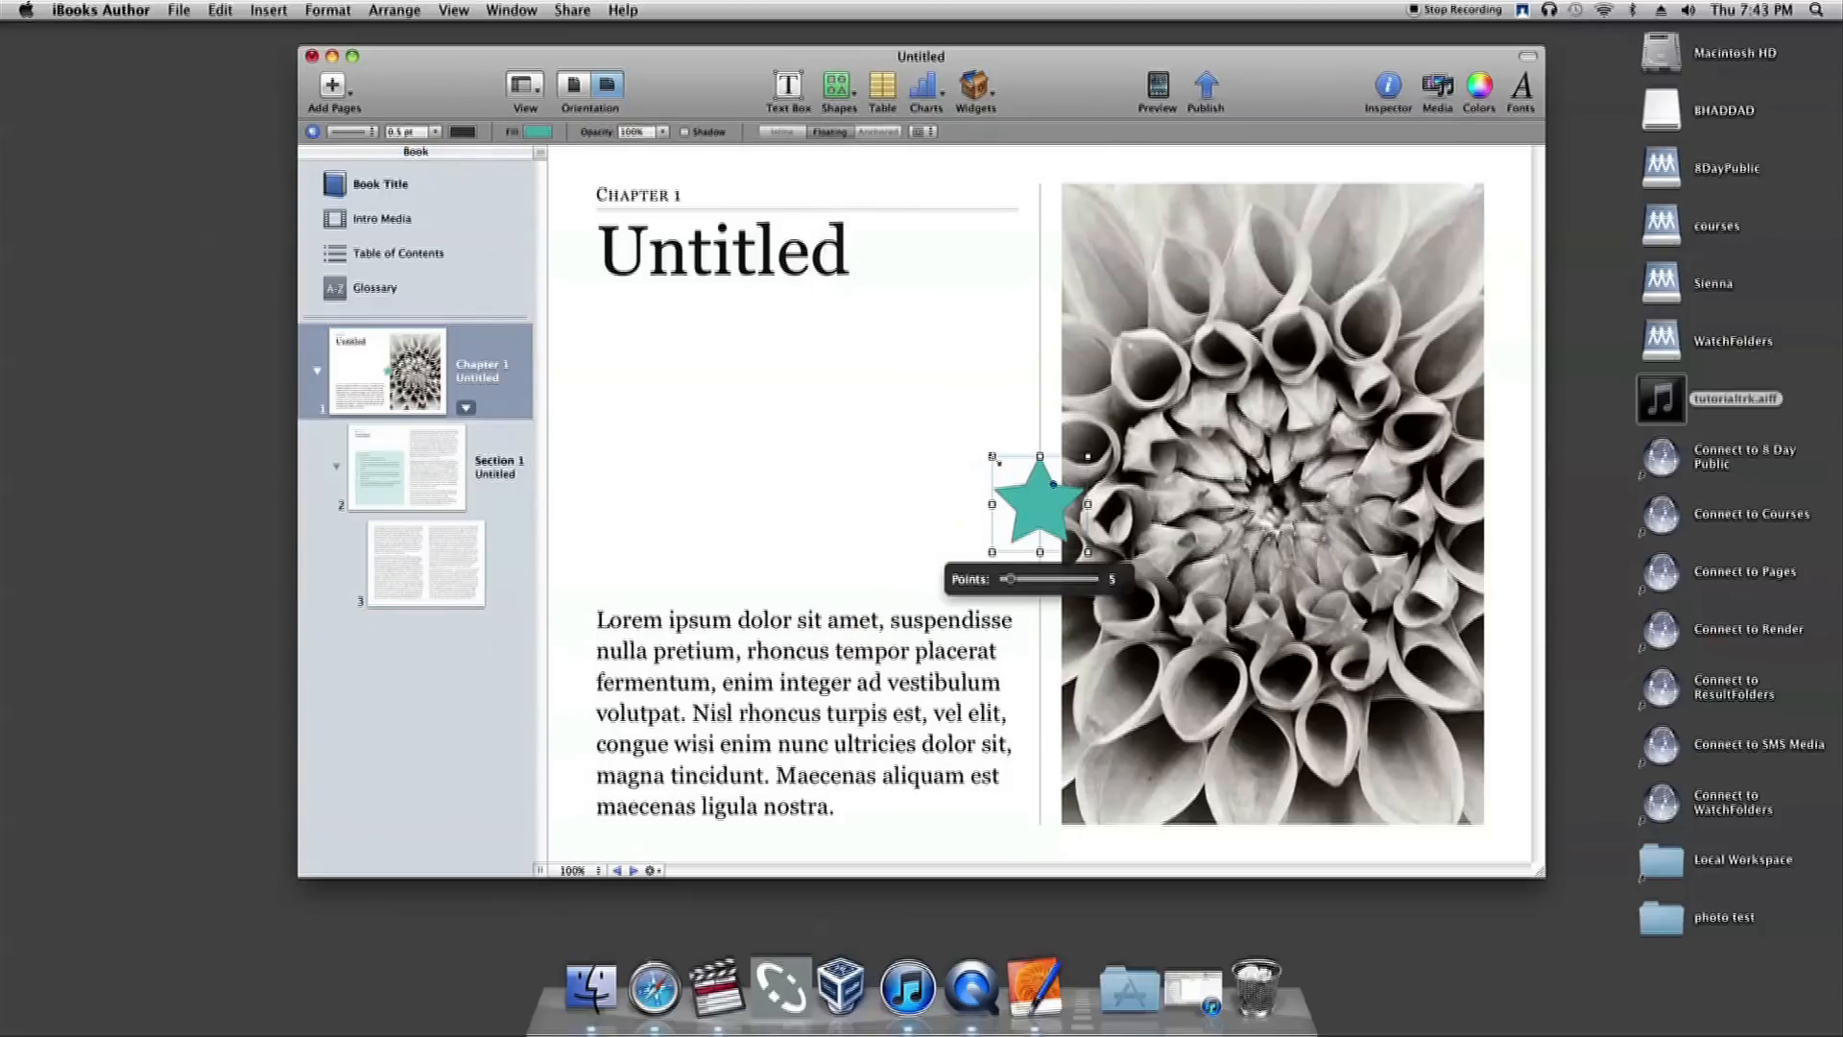
# Enlarge the star, try other point counts, keep five points, and move it left.
pyautogui.moveTo(997, 456); pyautogui.dragTo(893, 335)
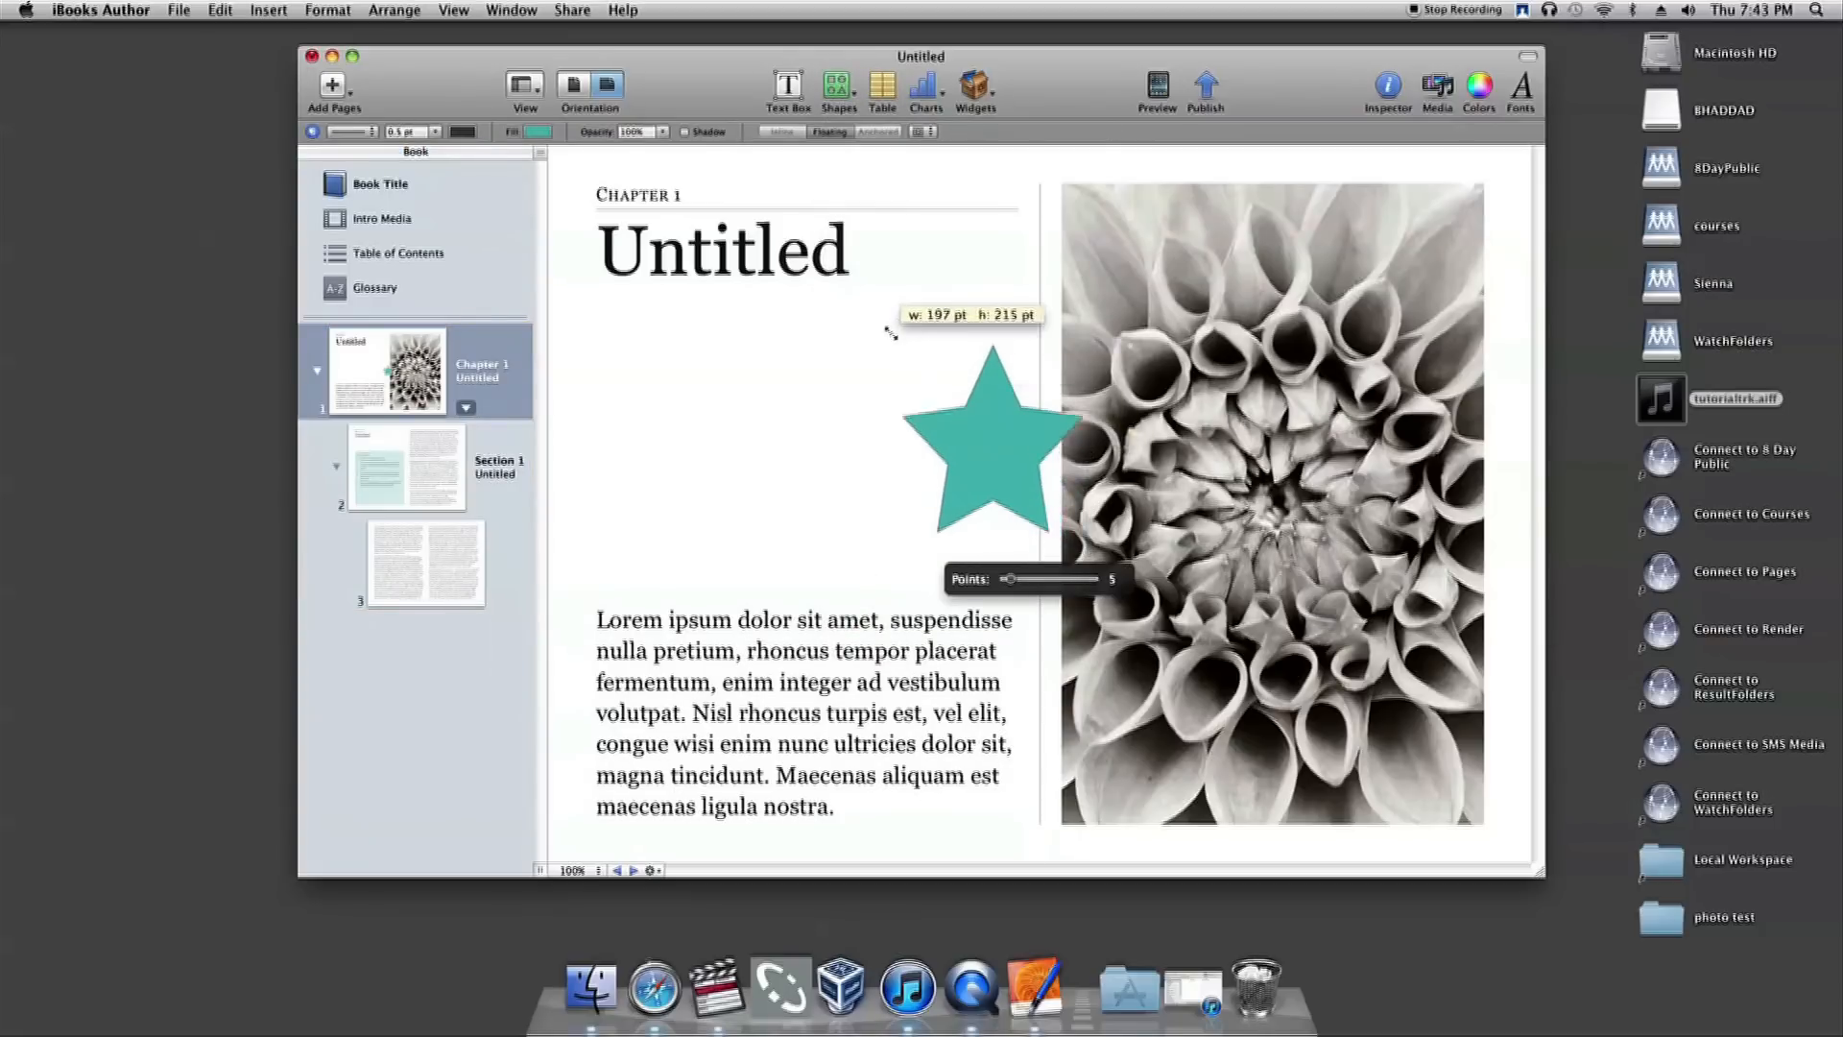
pyautogui.moveTo(894, 331); pyautogui.dragTo(670, 252)
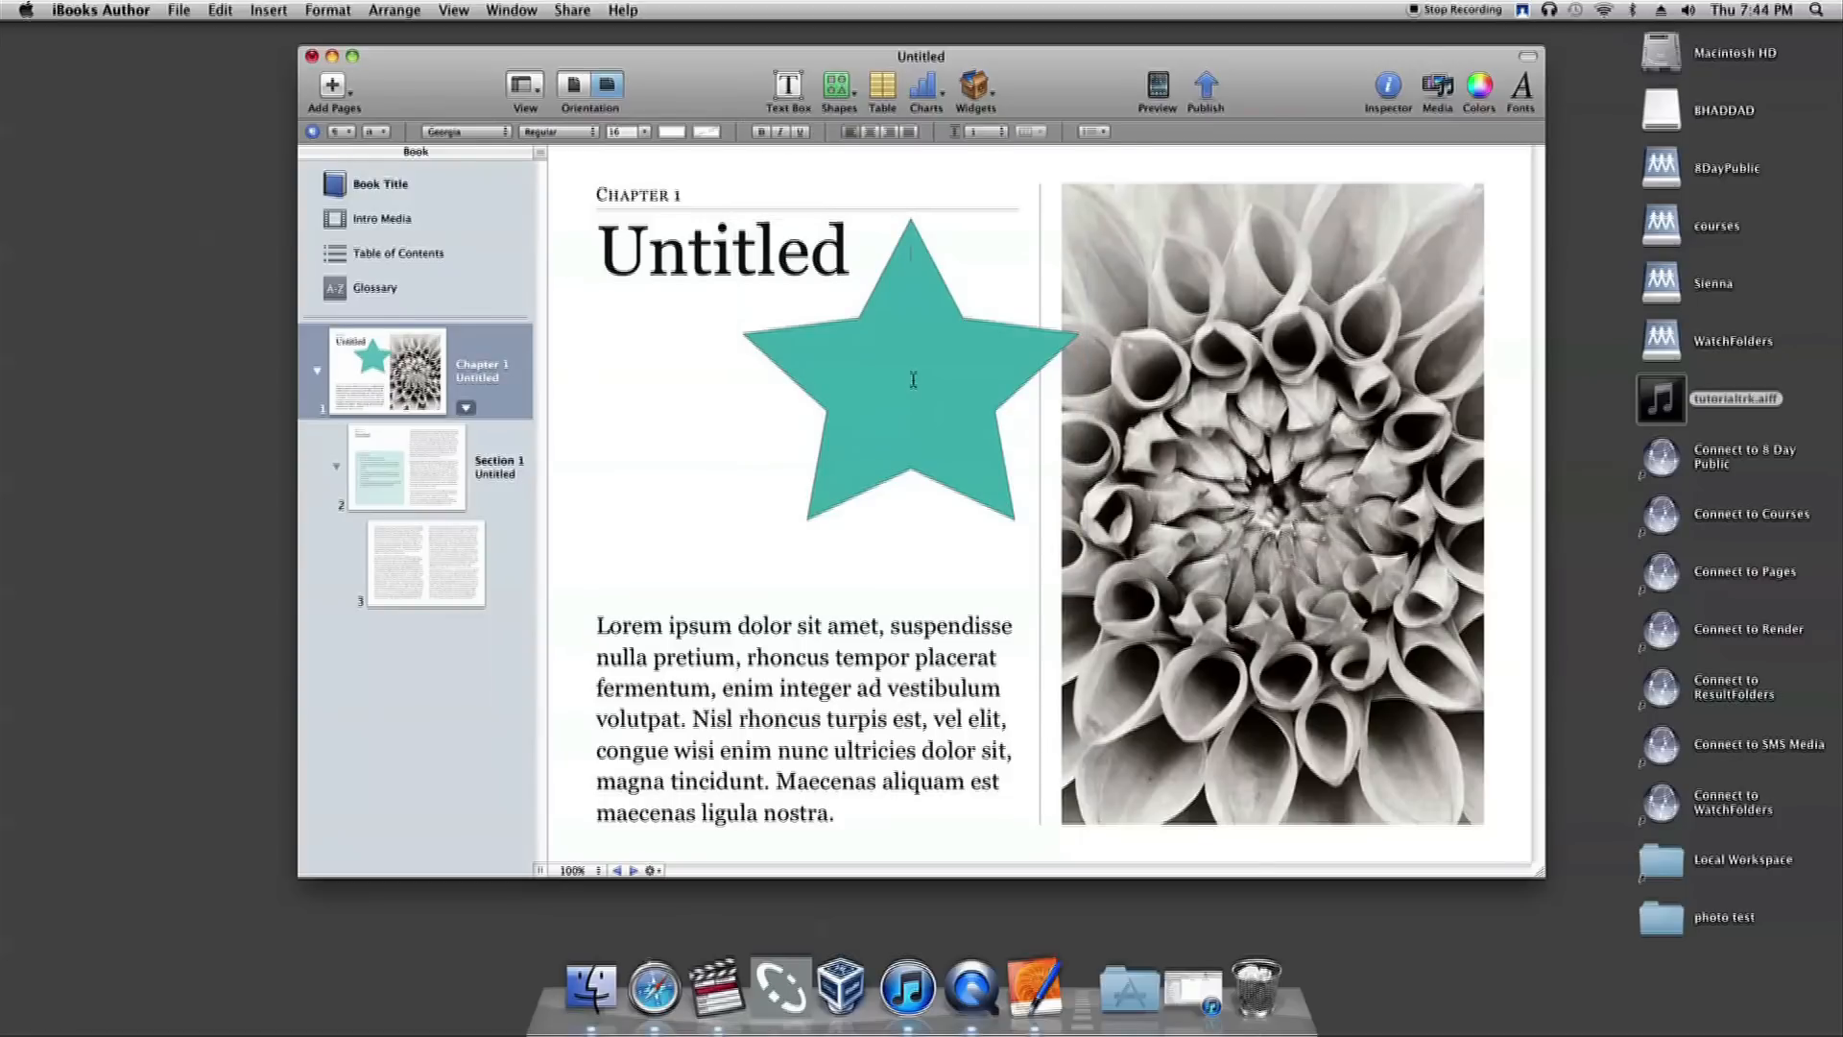
pyautogui.moveTo(834, 345)
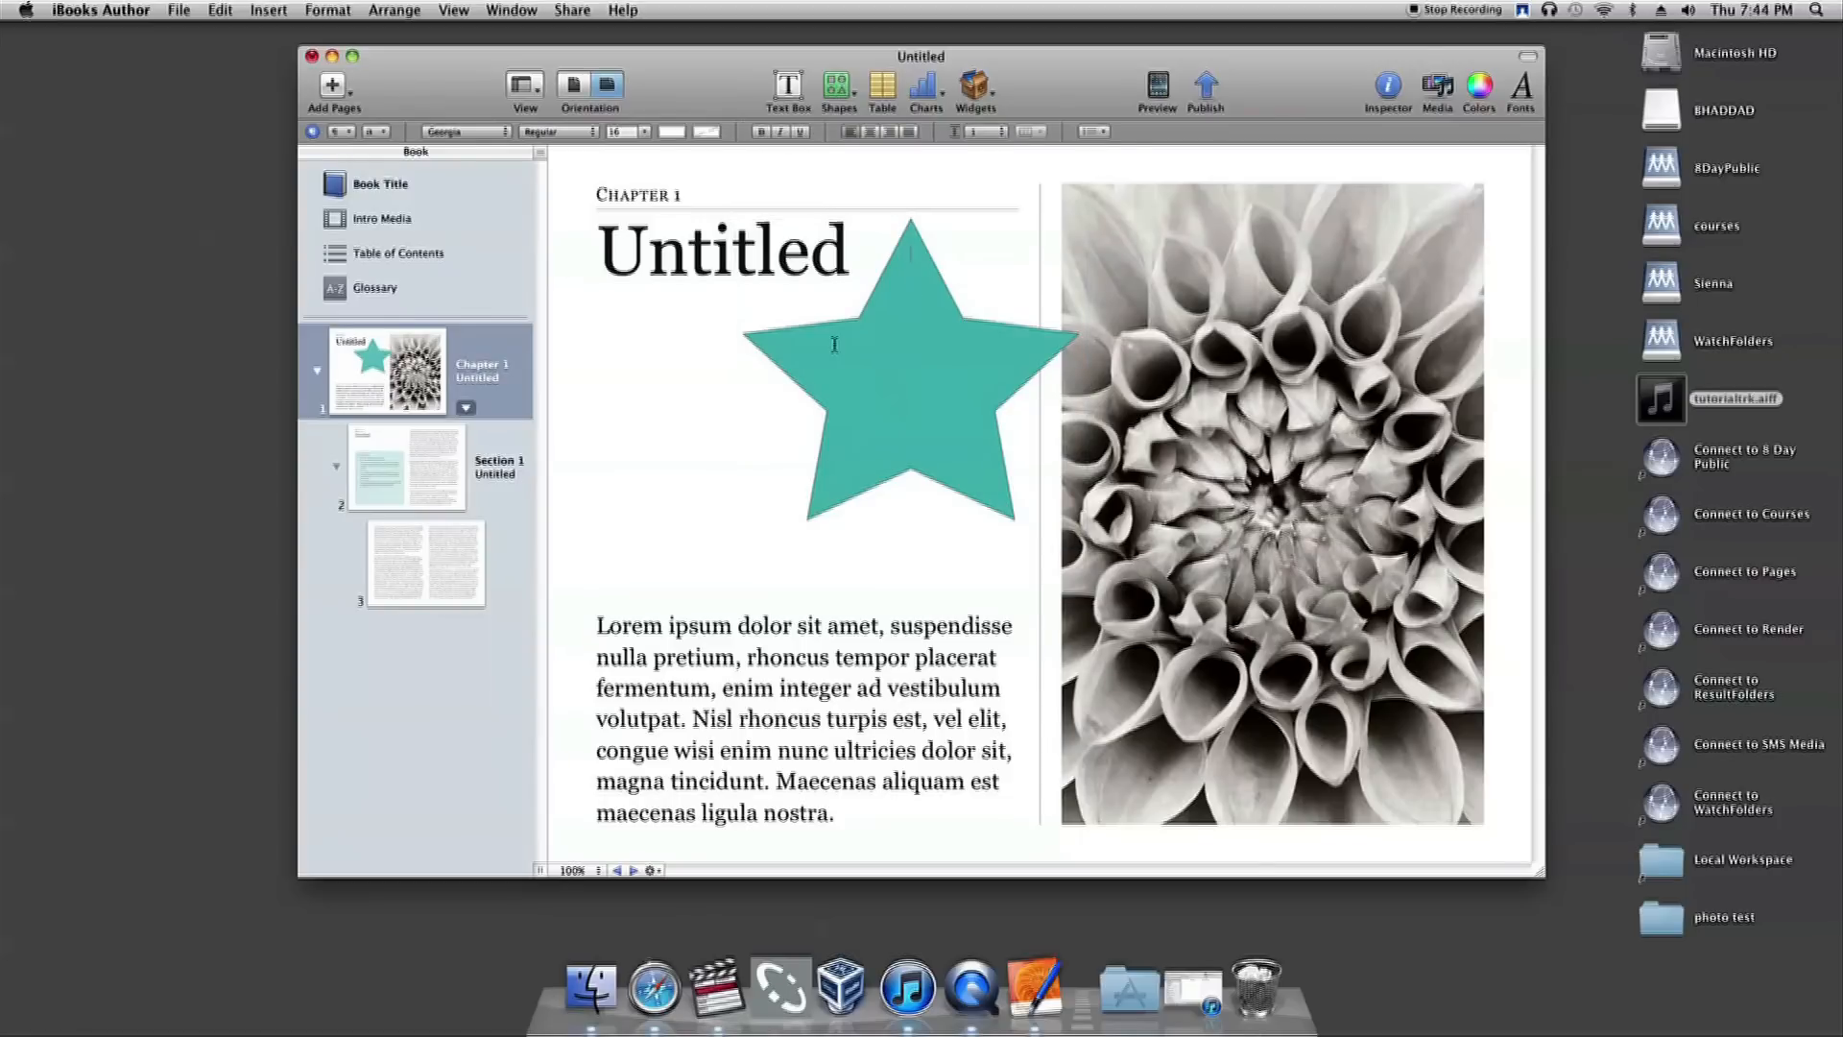
pyautogui.moveTo(917, 411)
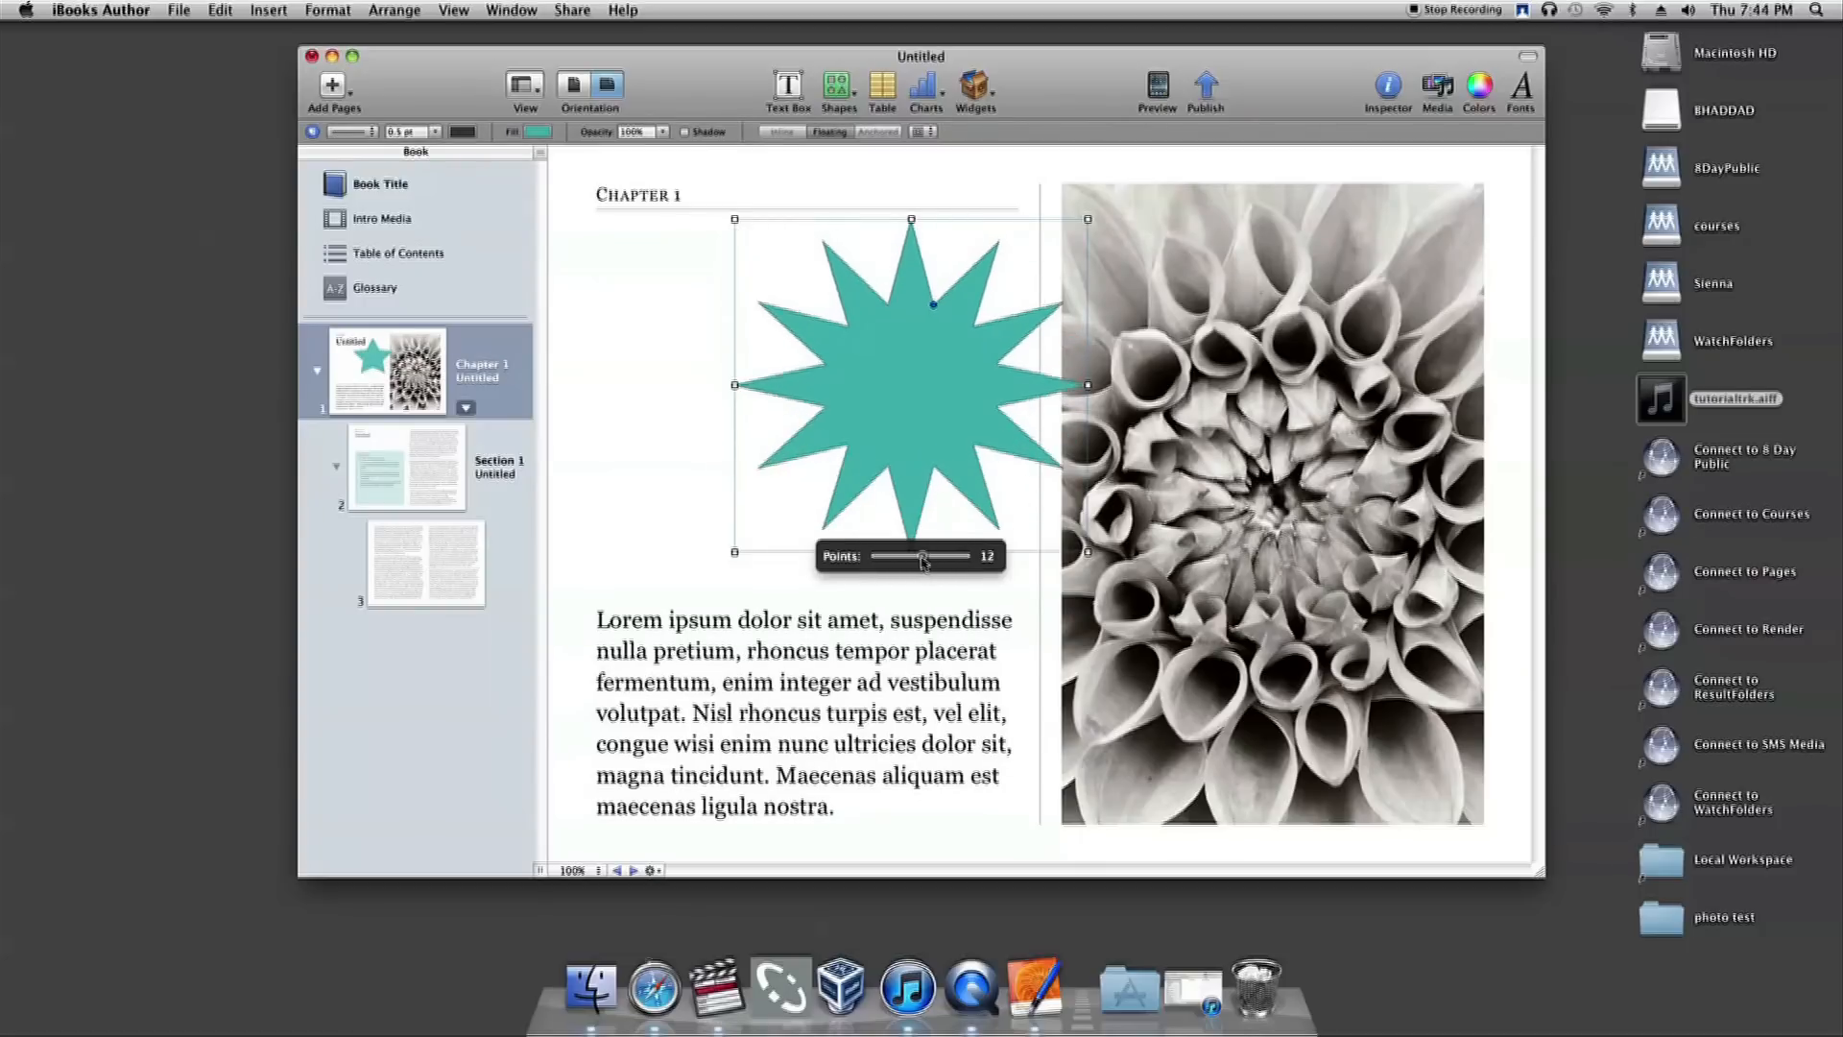
pyautogui.moveTo(922, 555); pyautogui.dragTo(881, 555)
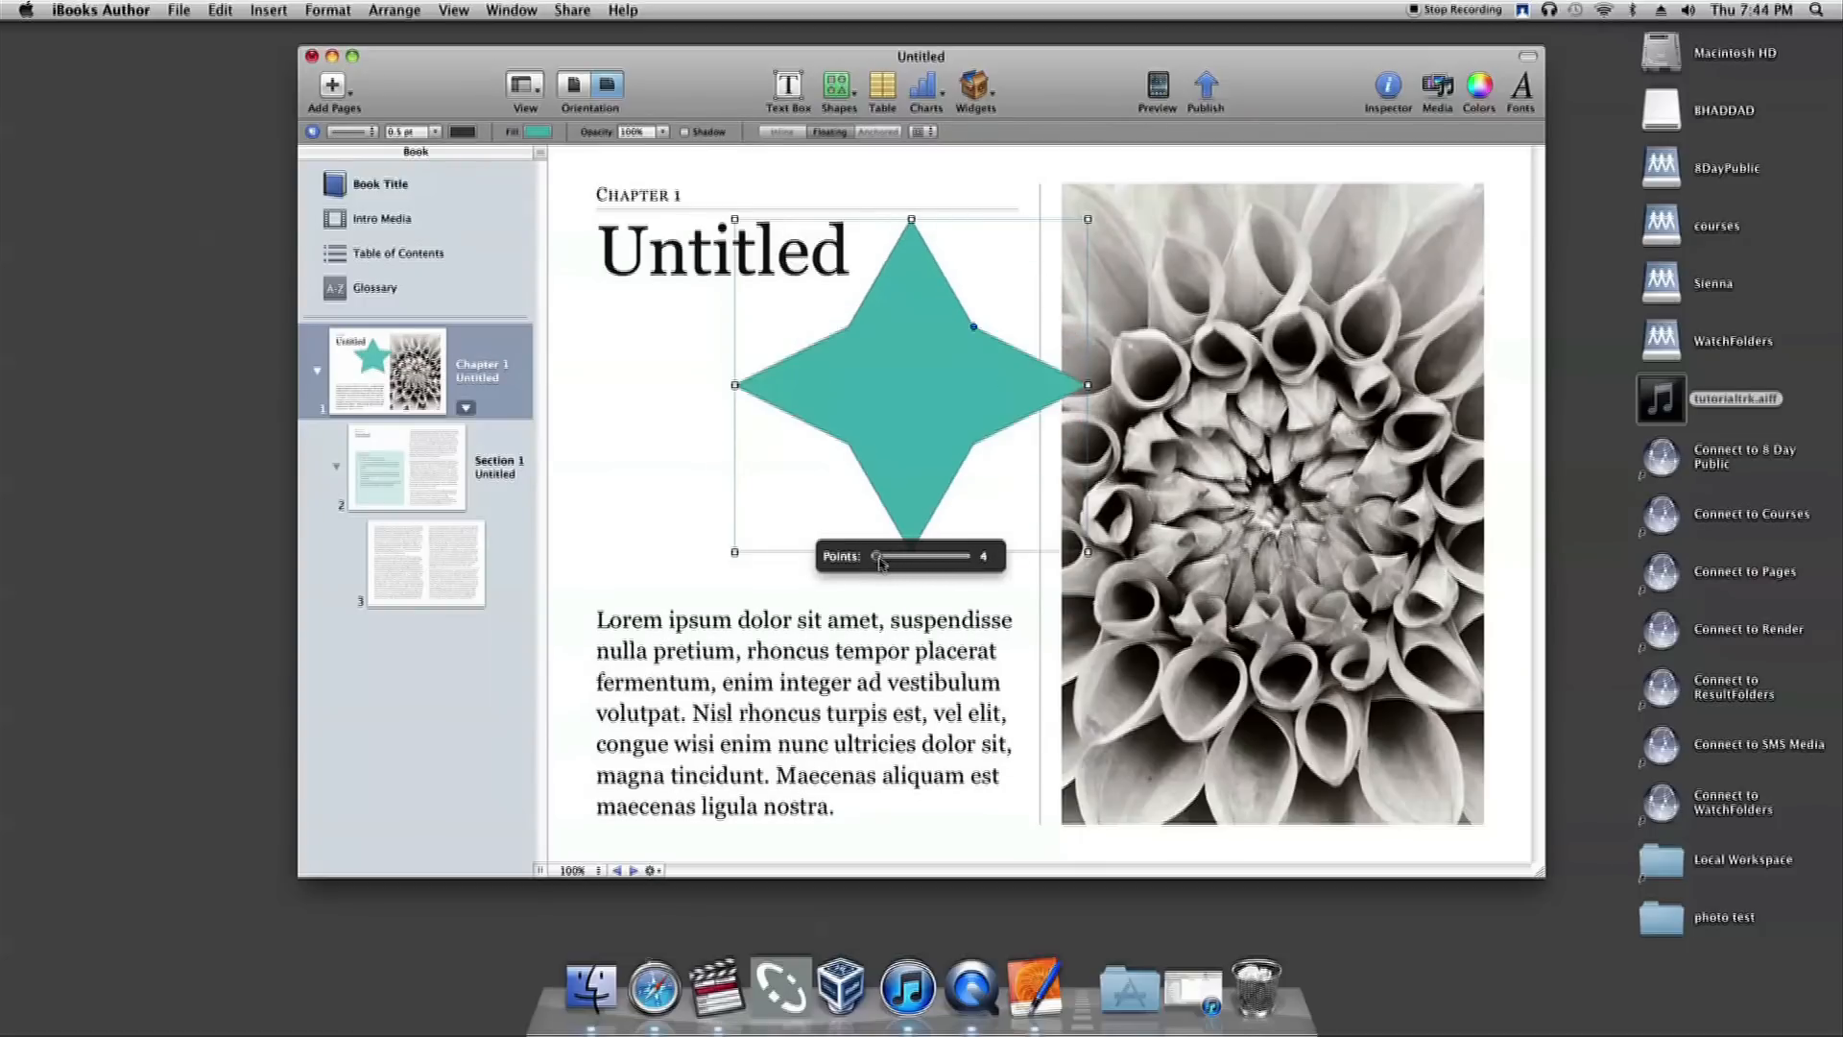
pyautogui.moveTo(902, 555); pyautogui.dragTo(887, 555)
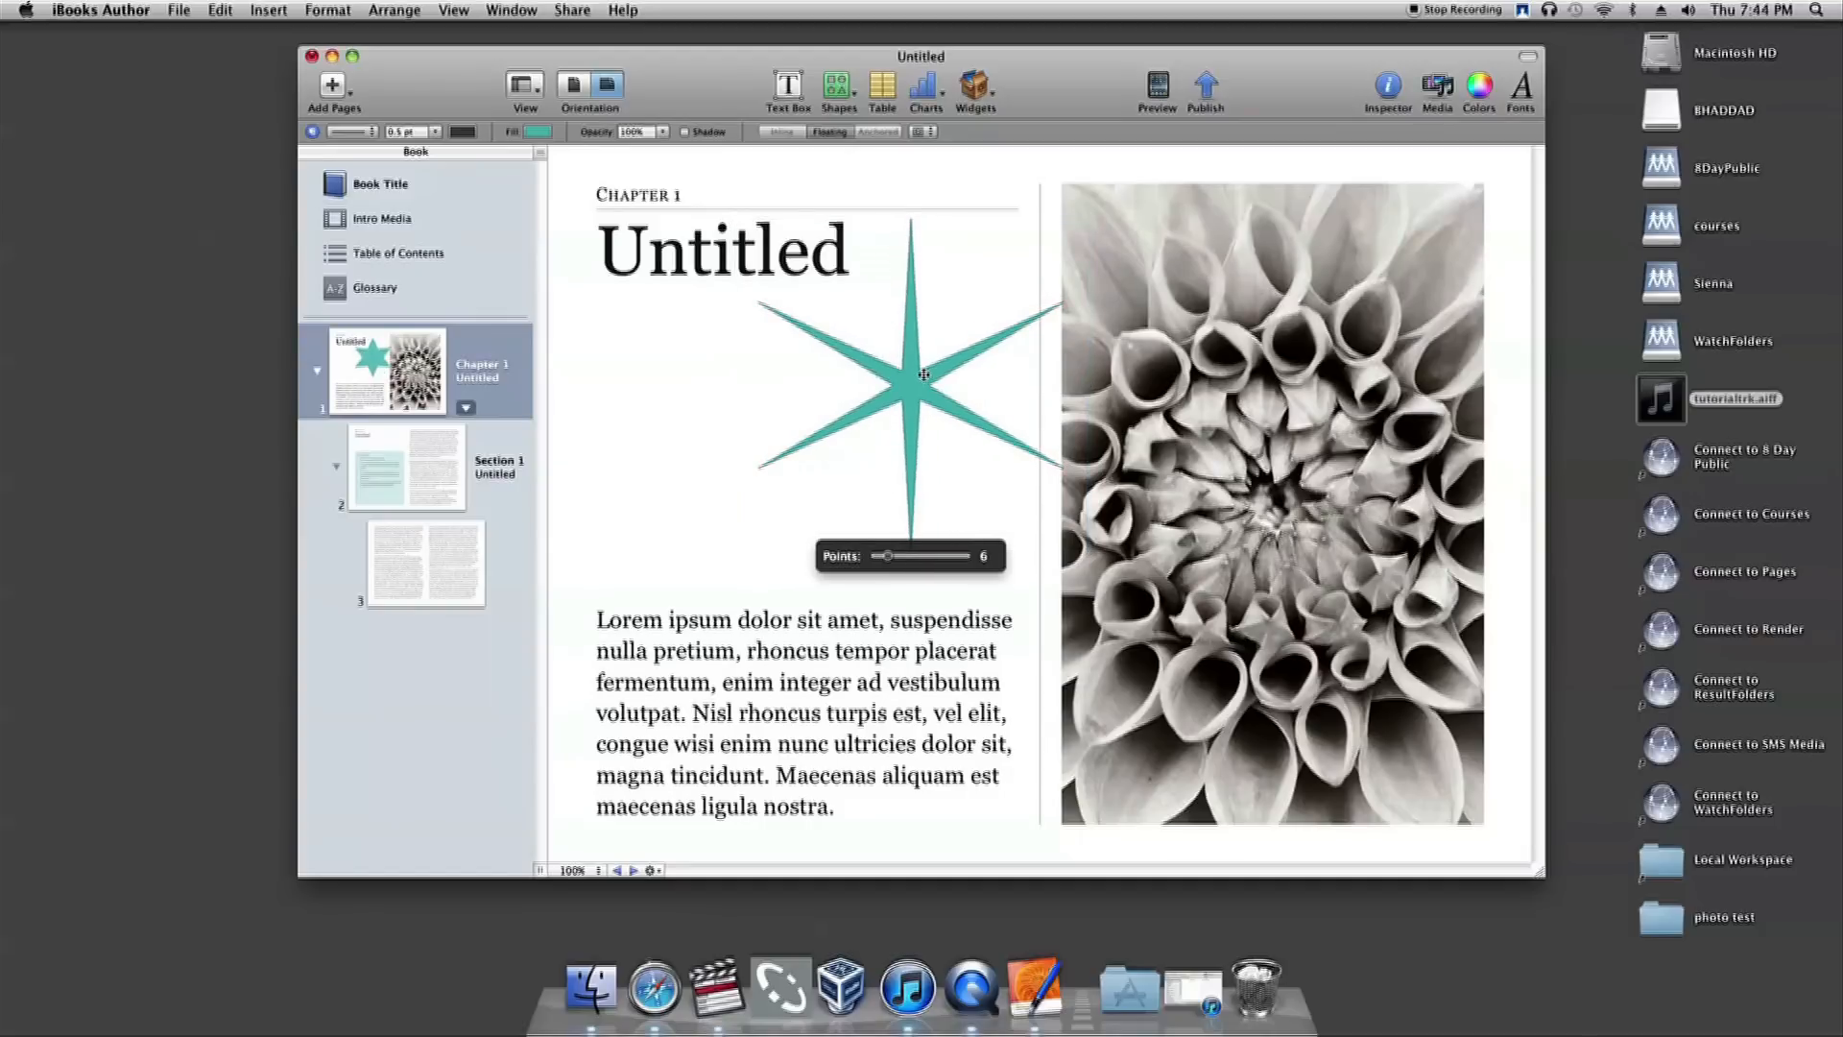
pyautogui.moveTo(952, 554); pyautogui.dragTo(885, 554)
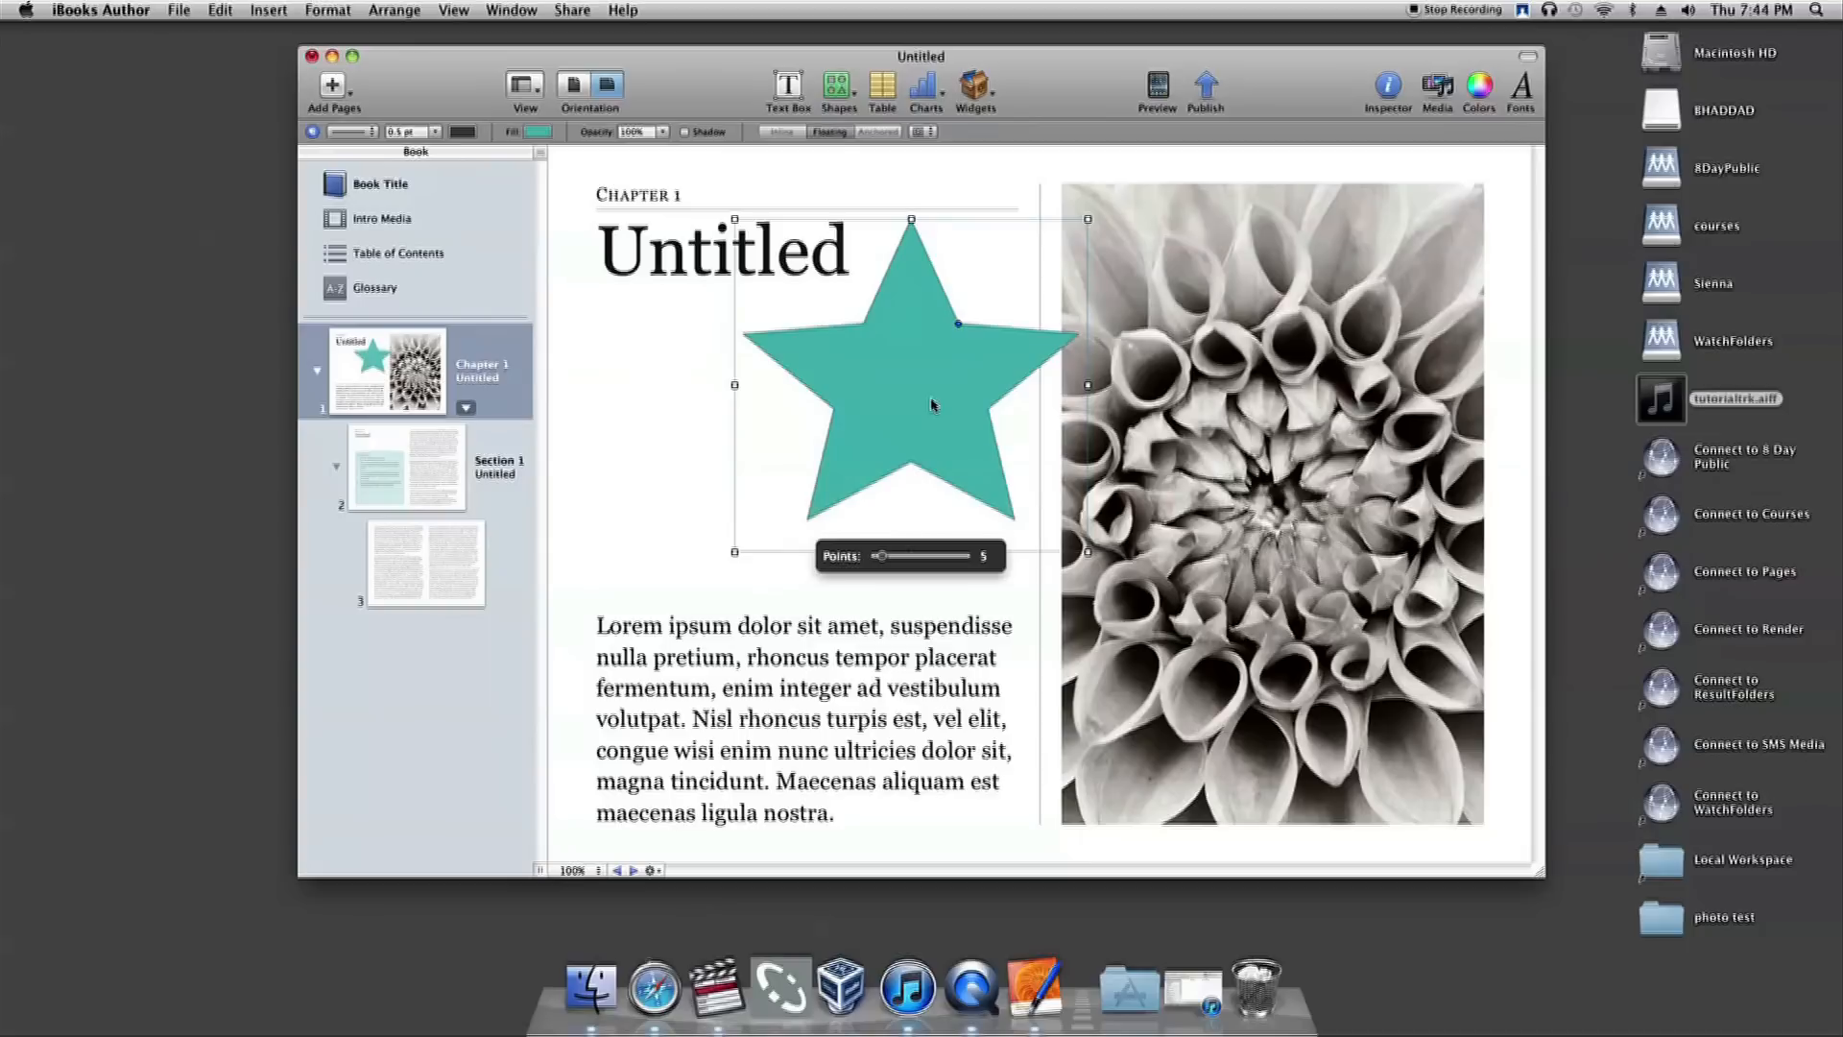
pyautogui.moveTo(928, 400); pyautogui.dragTo(799, 434)
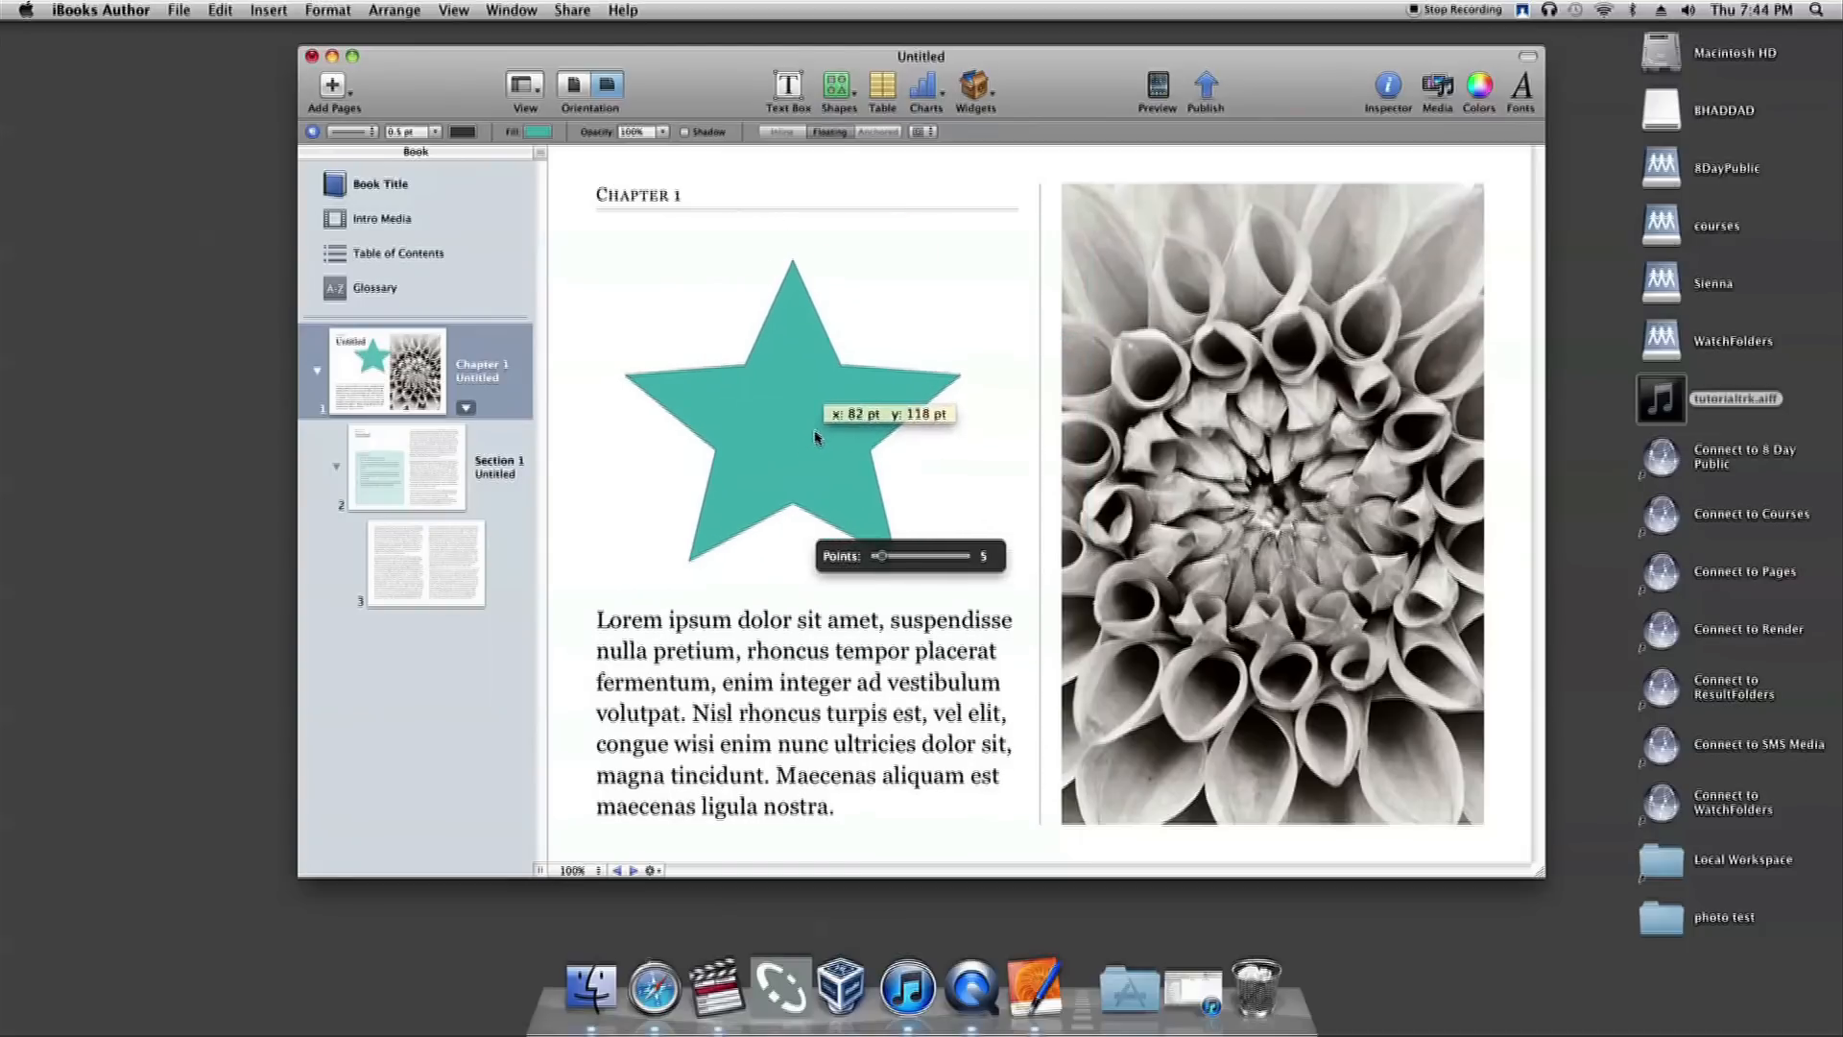
# Select the star to edit its outline thickness.
pyautogui.click(794, 423)
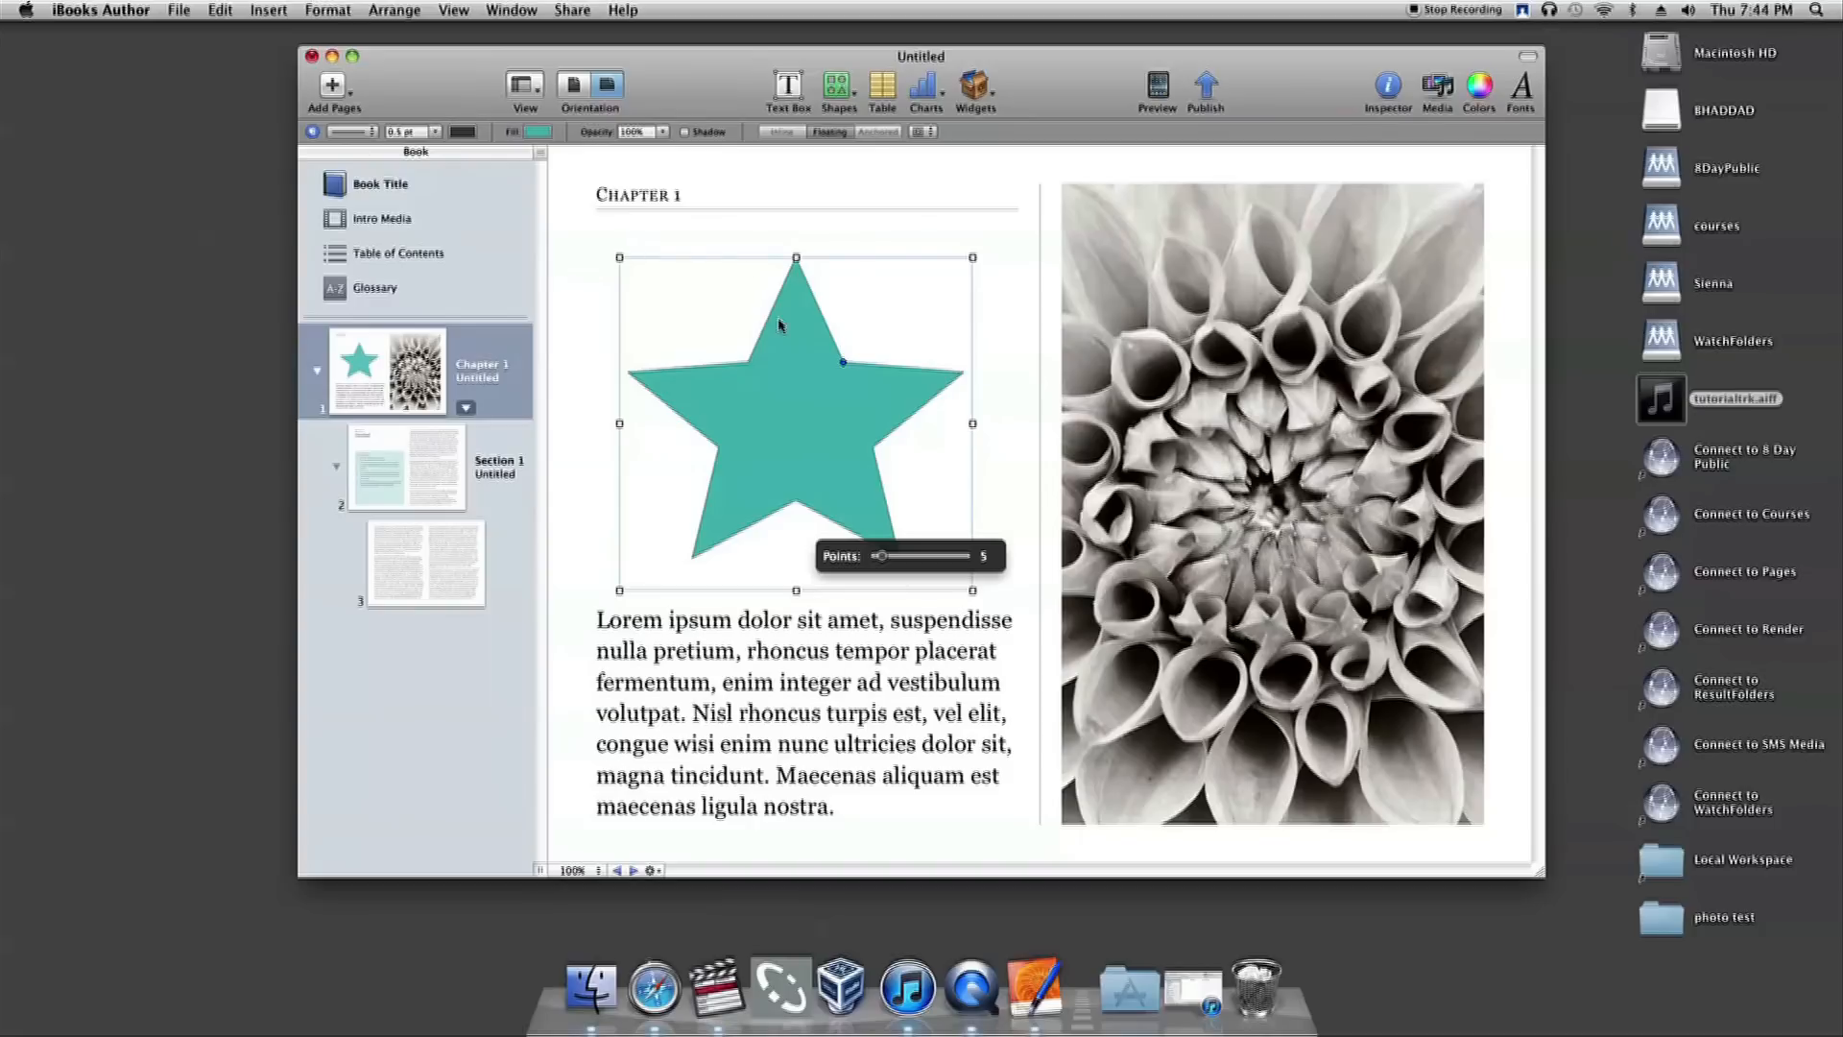
pyautogui.moveTo(456, 150)
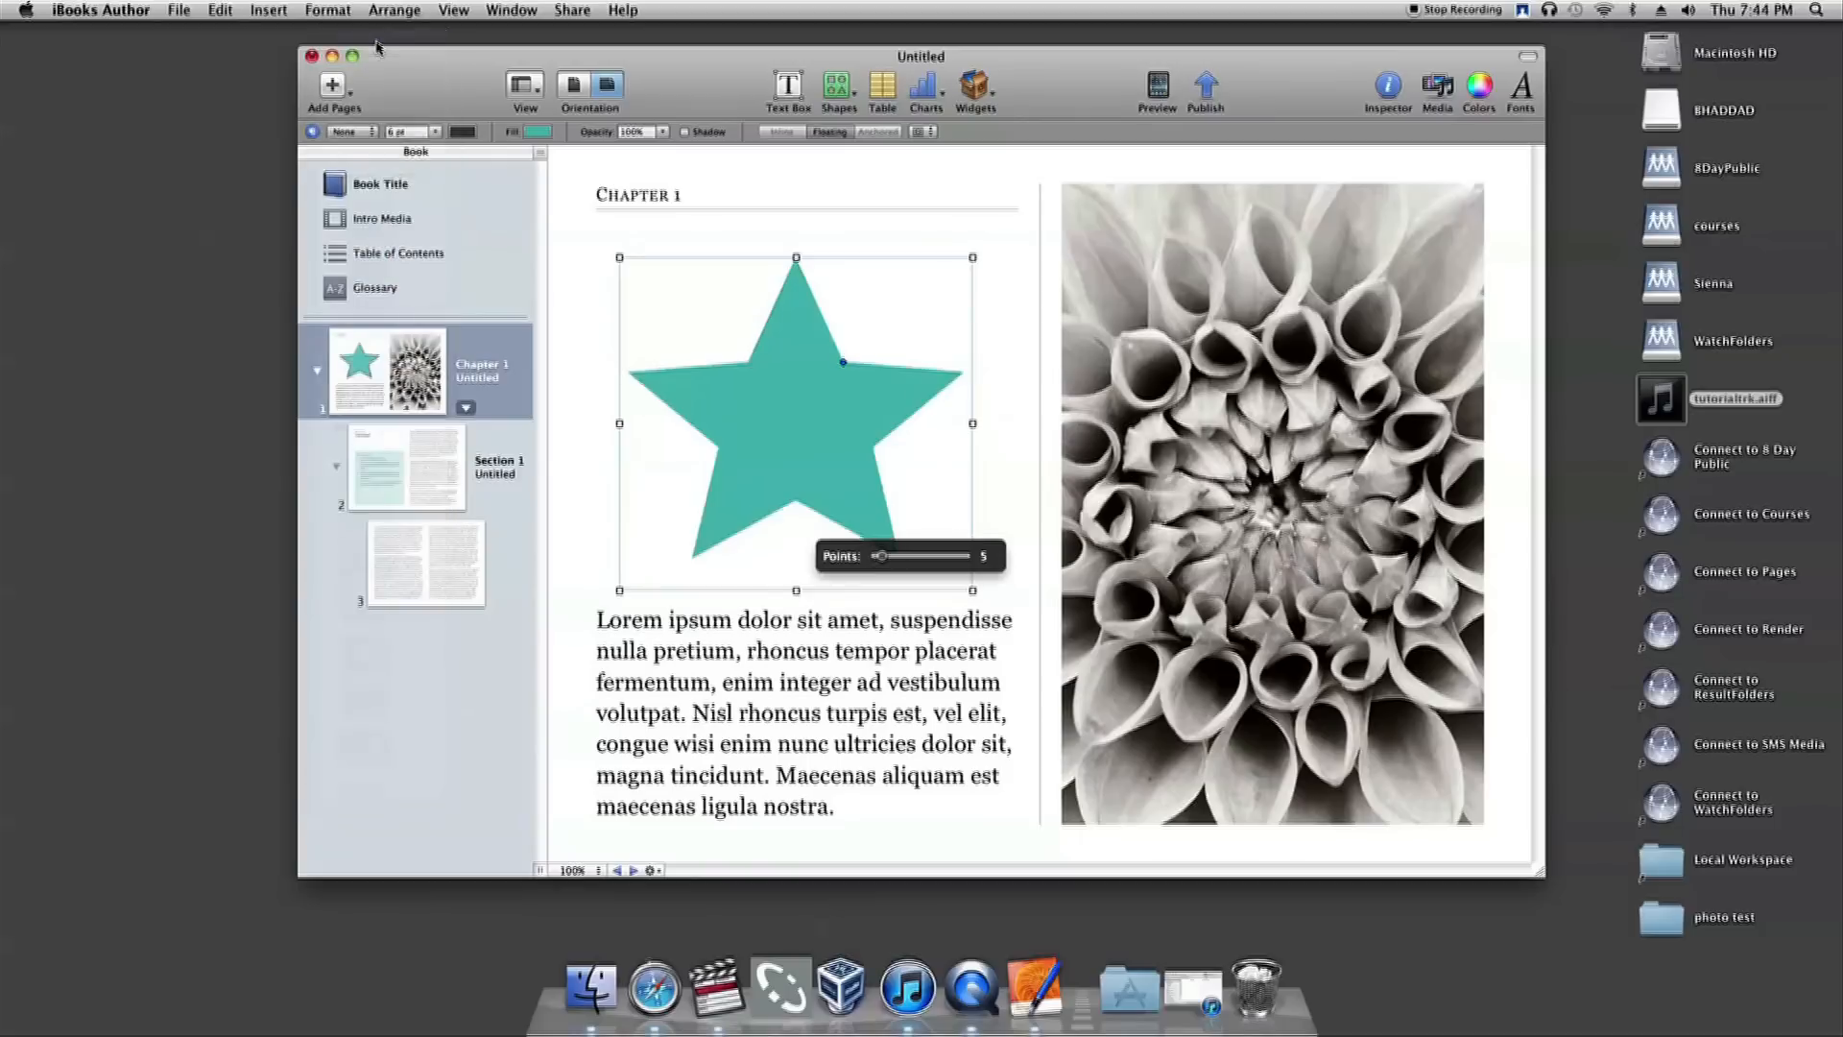
# Make the star's outline solid and purple after trying dark red, then pick its fill colour.
pyautogui.click(345, 130)
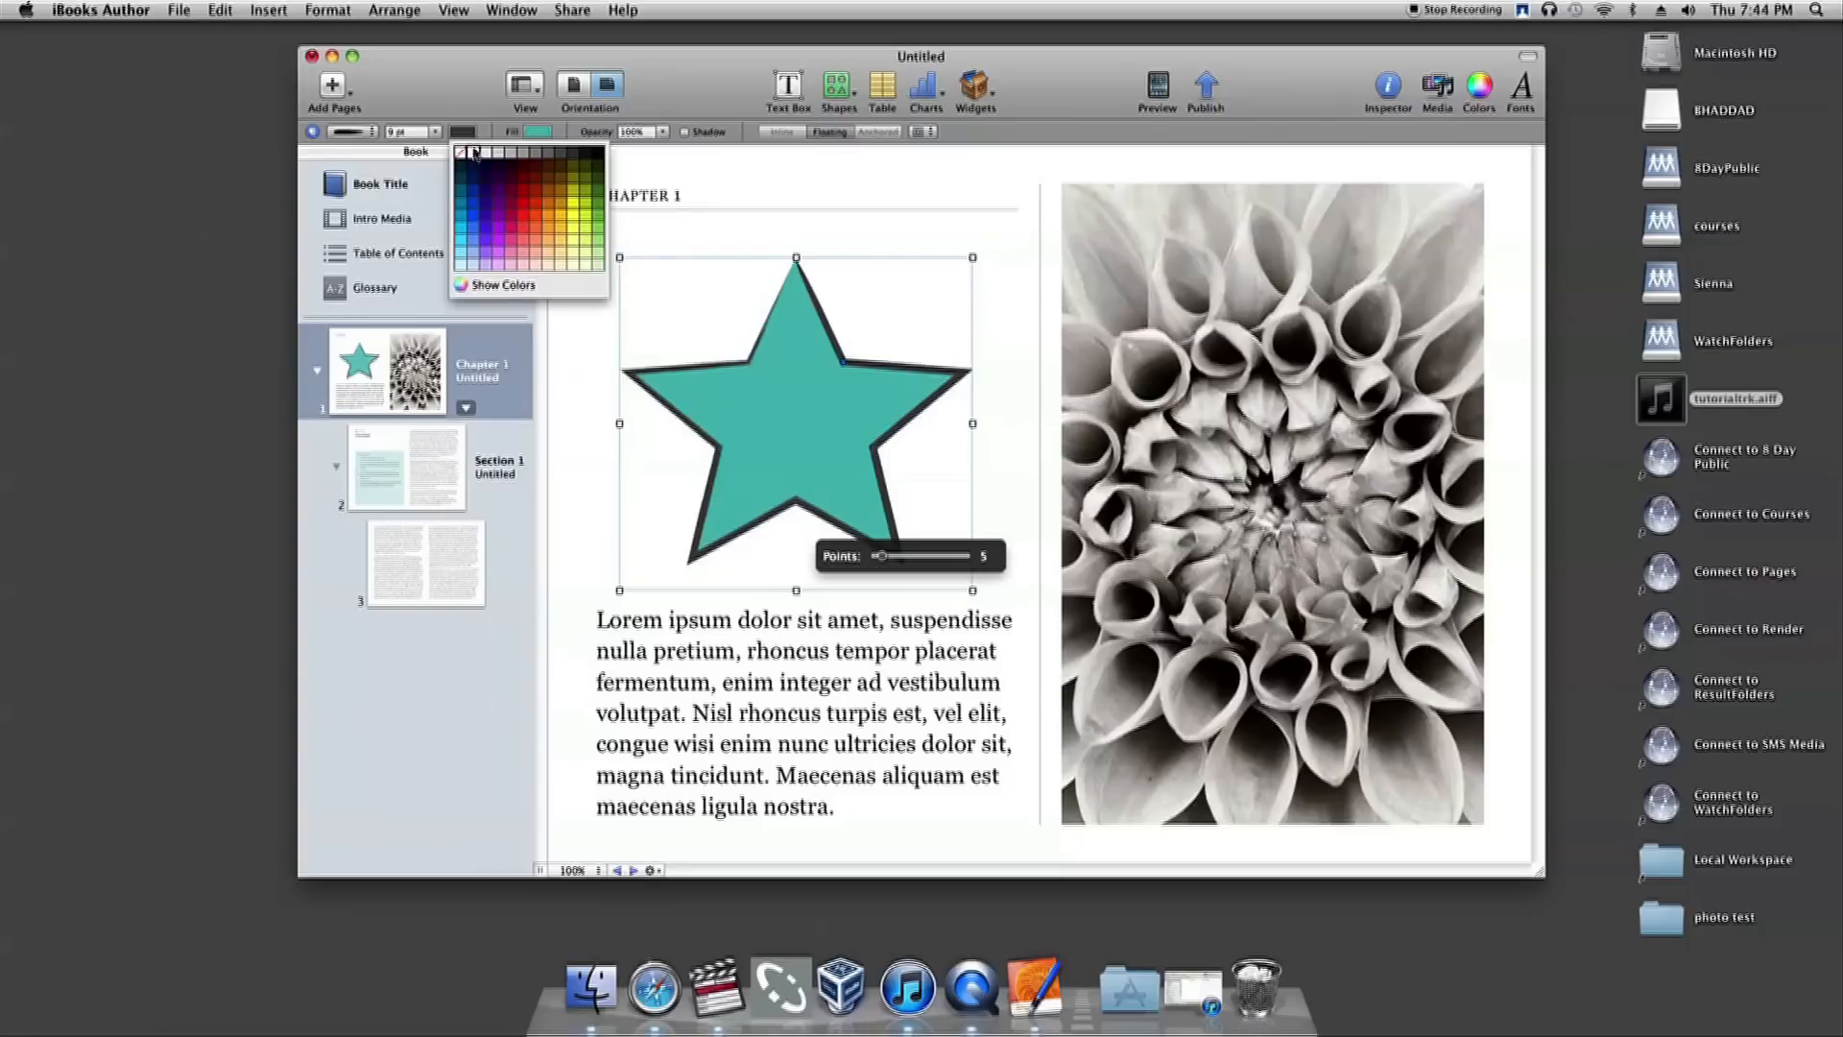
pyautogui.click(511, 214)
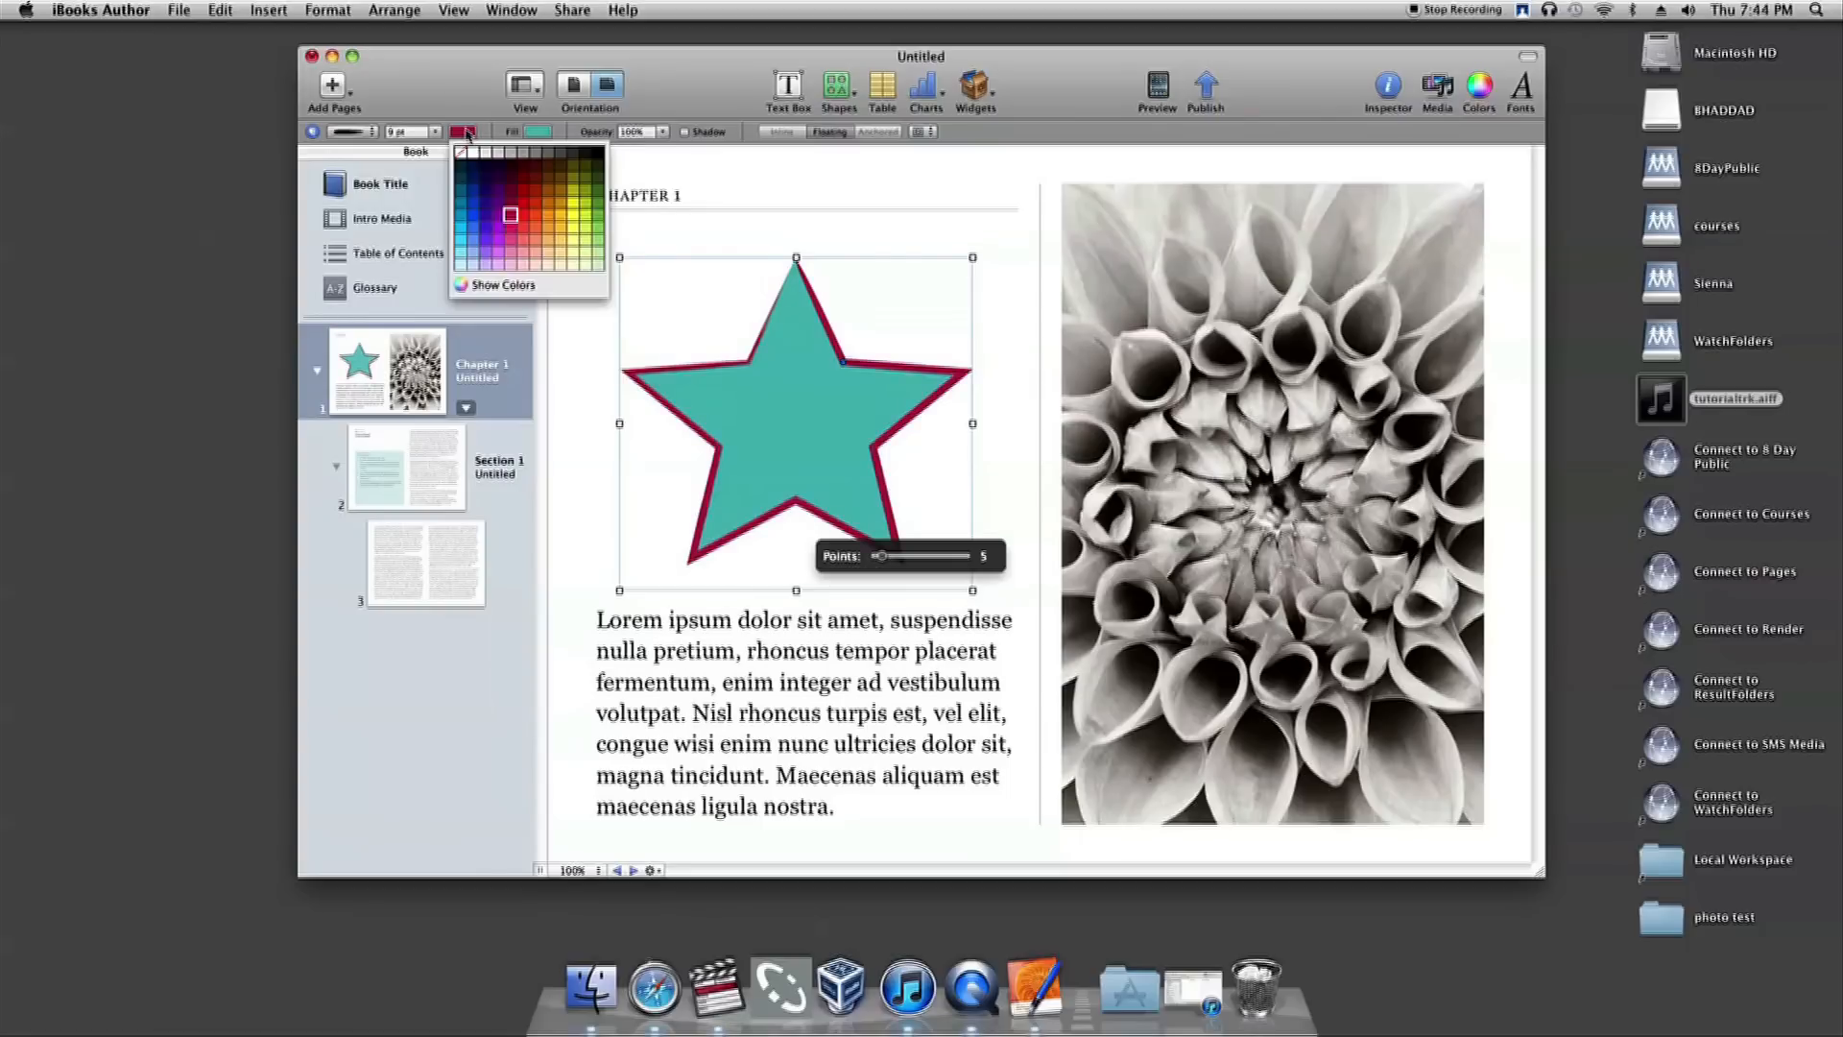
pyautogui.click(571, 200)
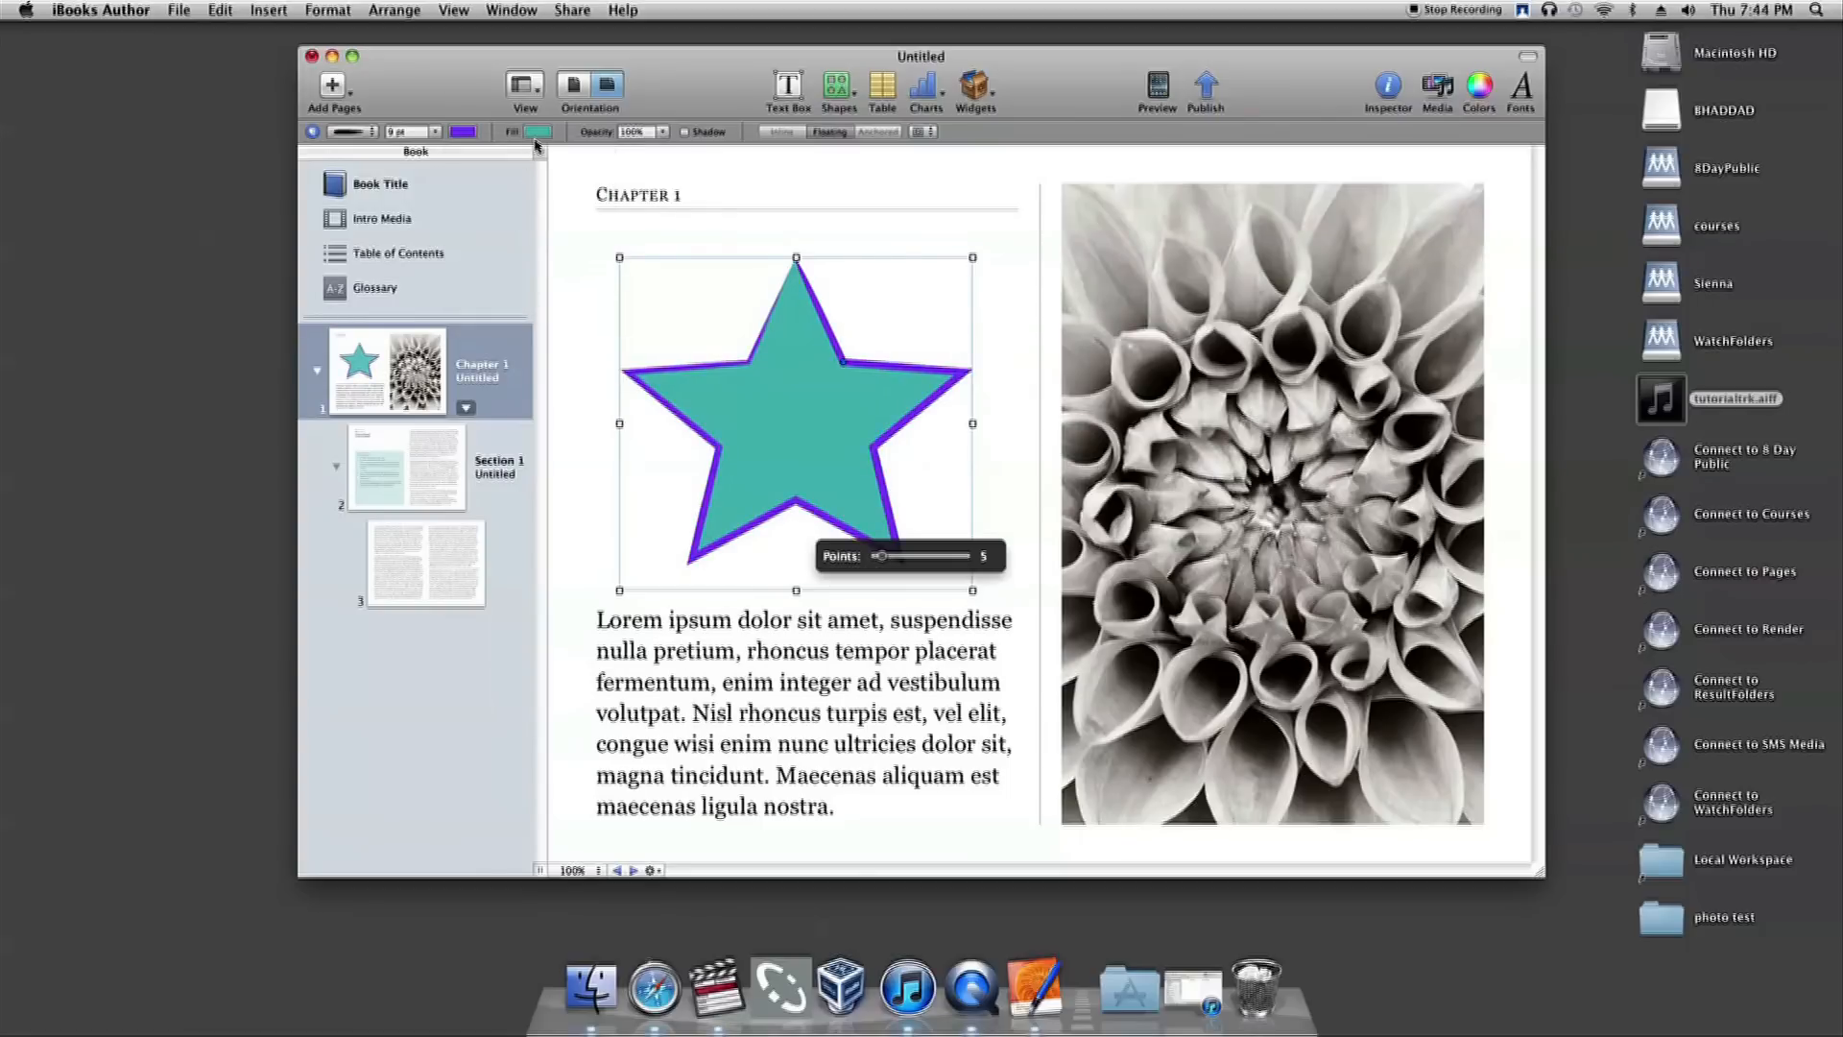
pyautogui.click(537, 132)
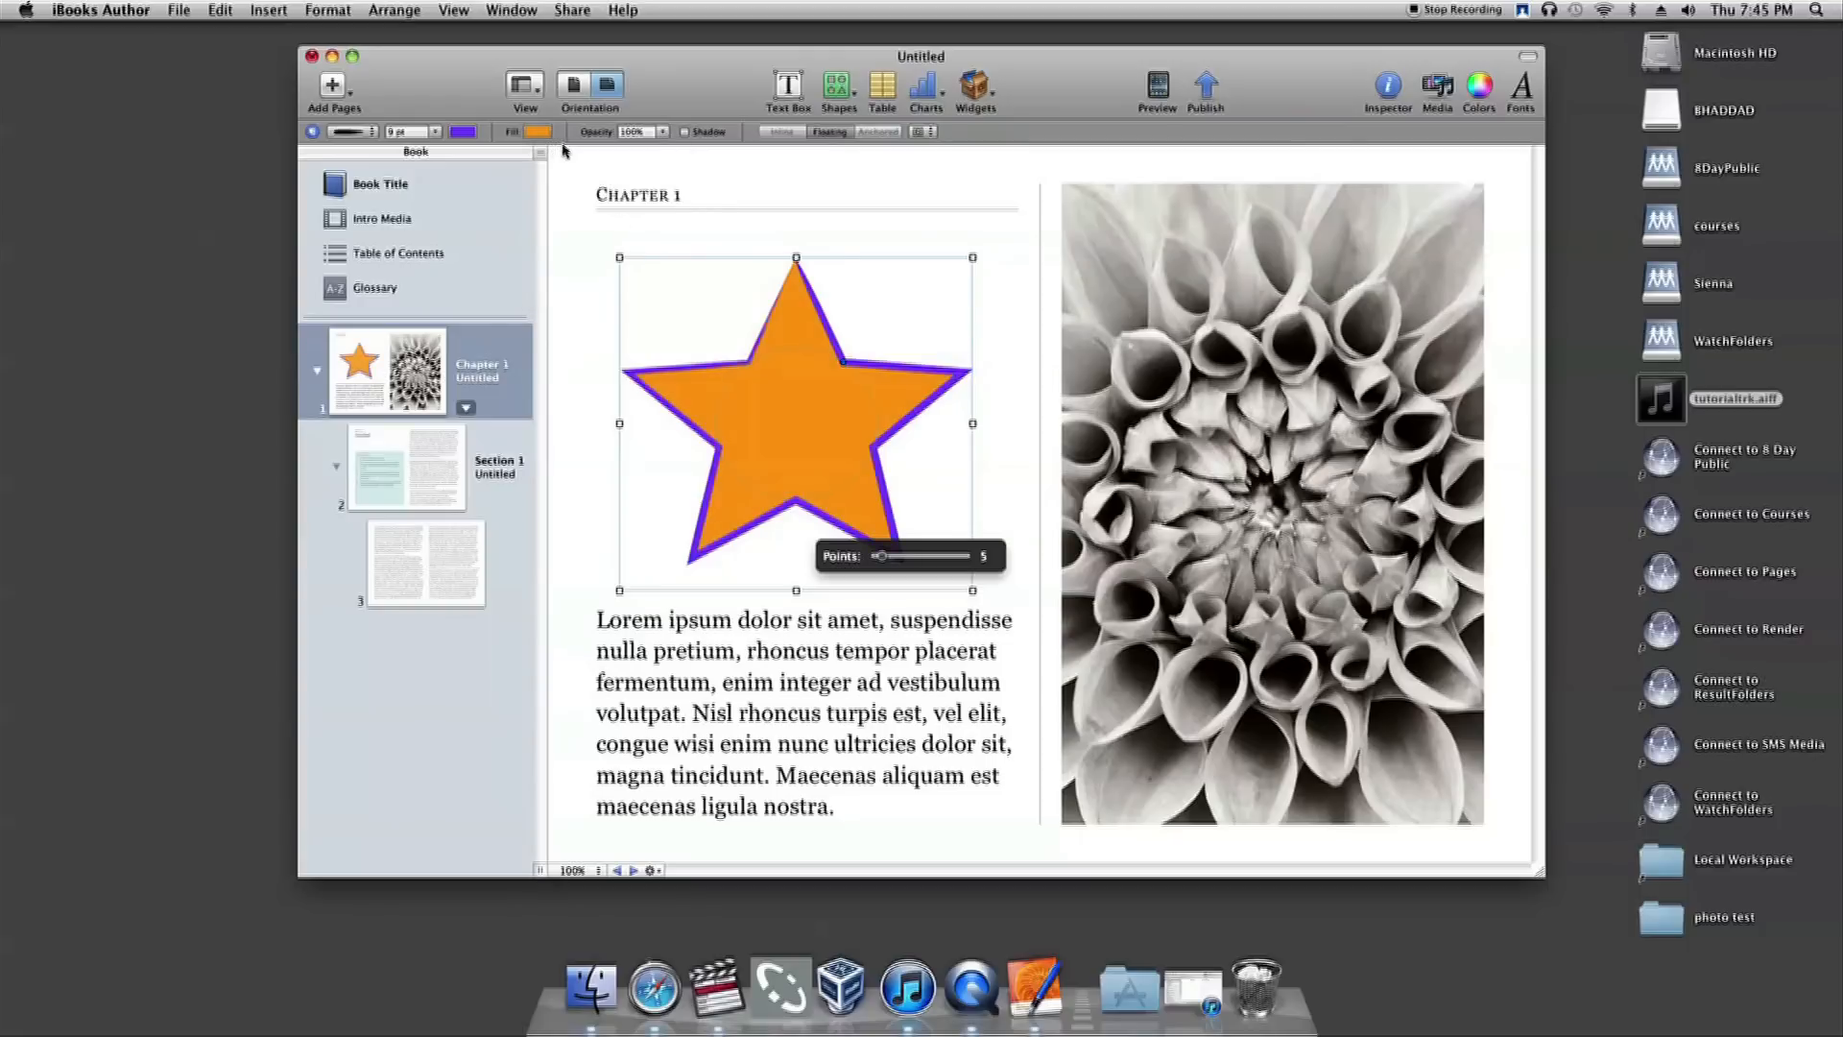
# Set the star's opacity to 50%, then restore it to 100%.
pyautogui.click(666, 132)
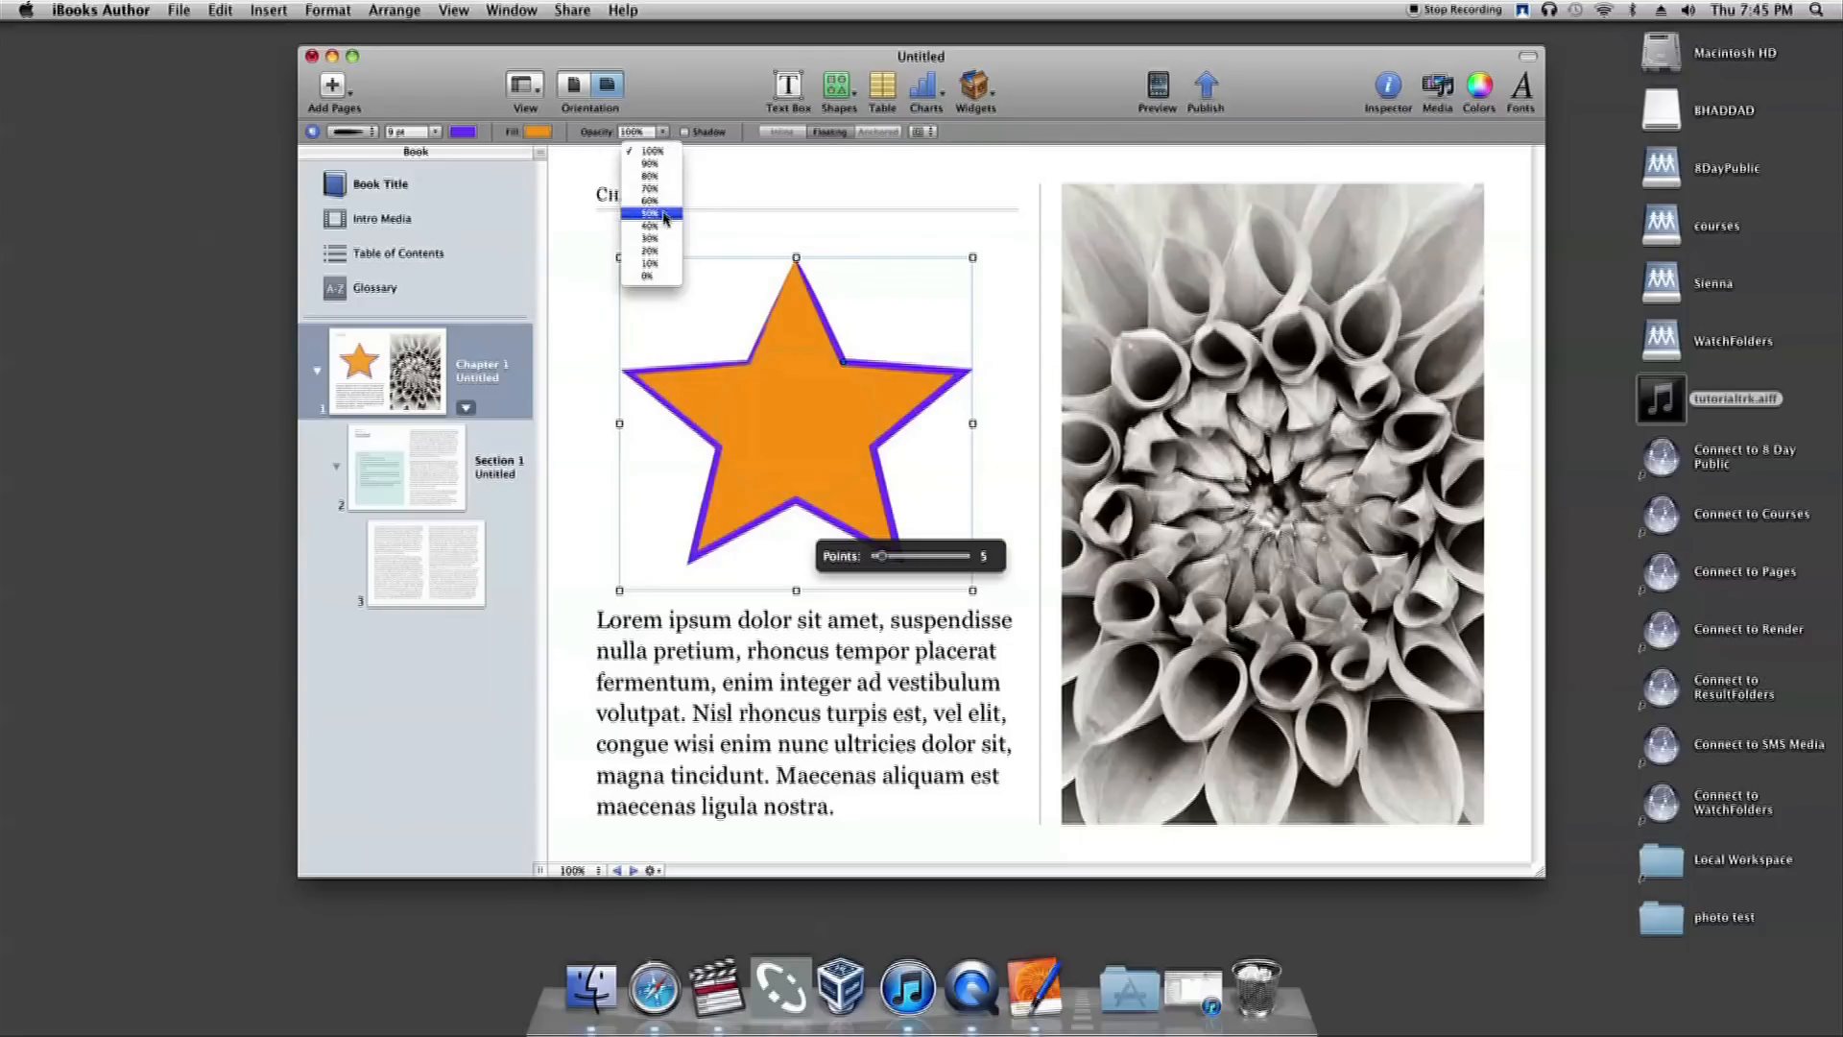
pyautogui.click(649, 213)
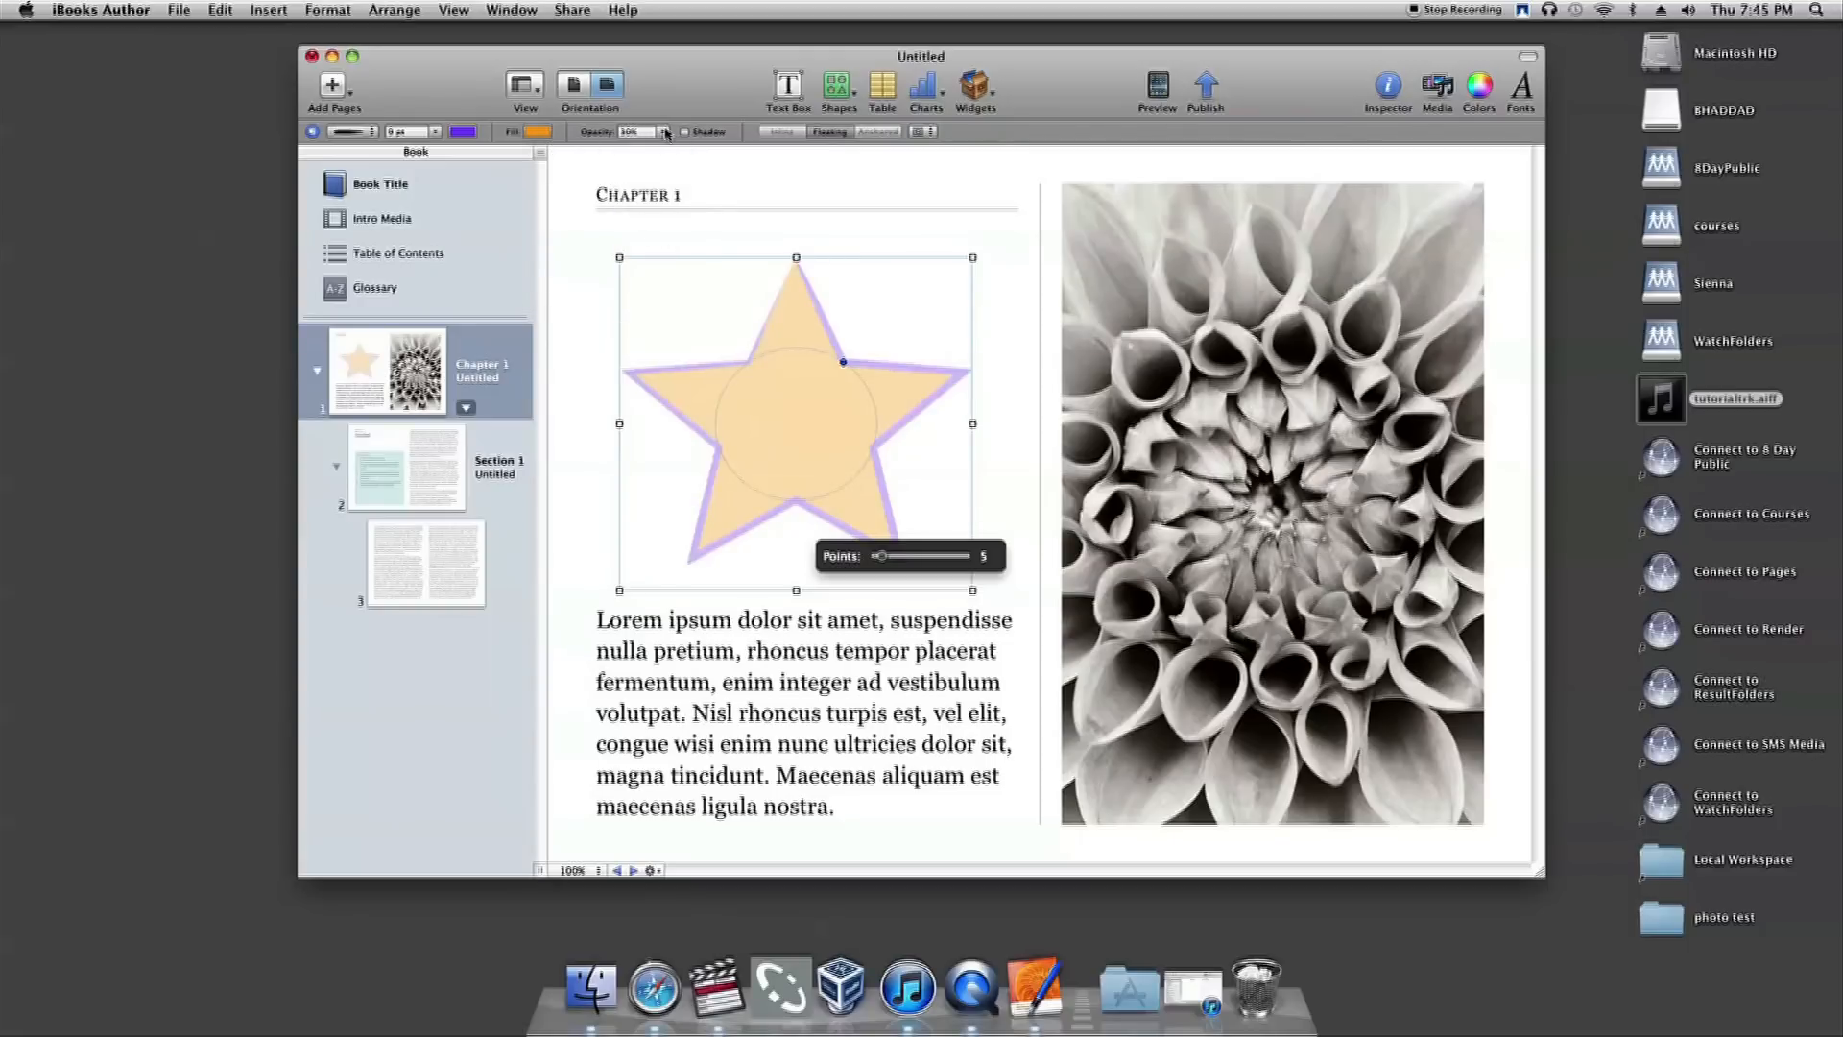
pyautogui.click(666, 130)
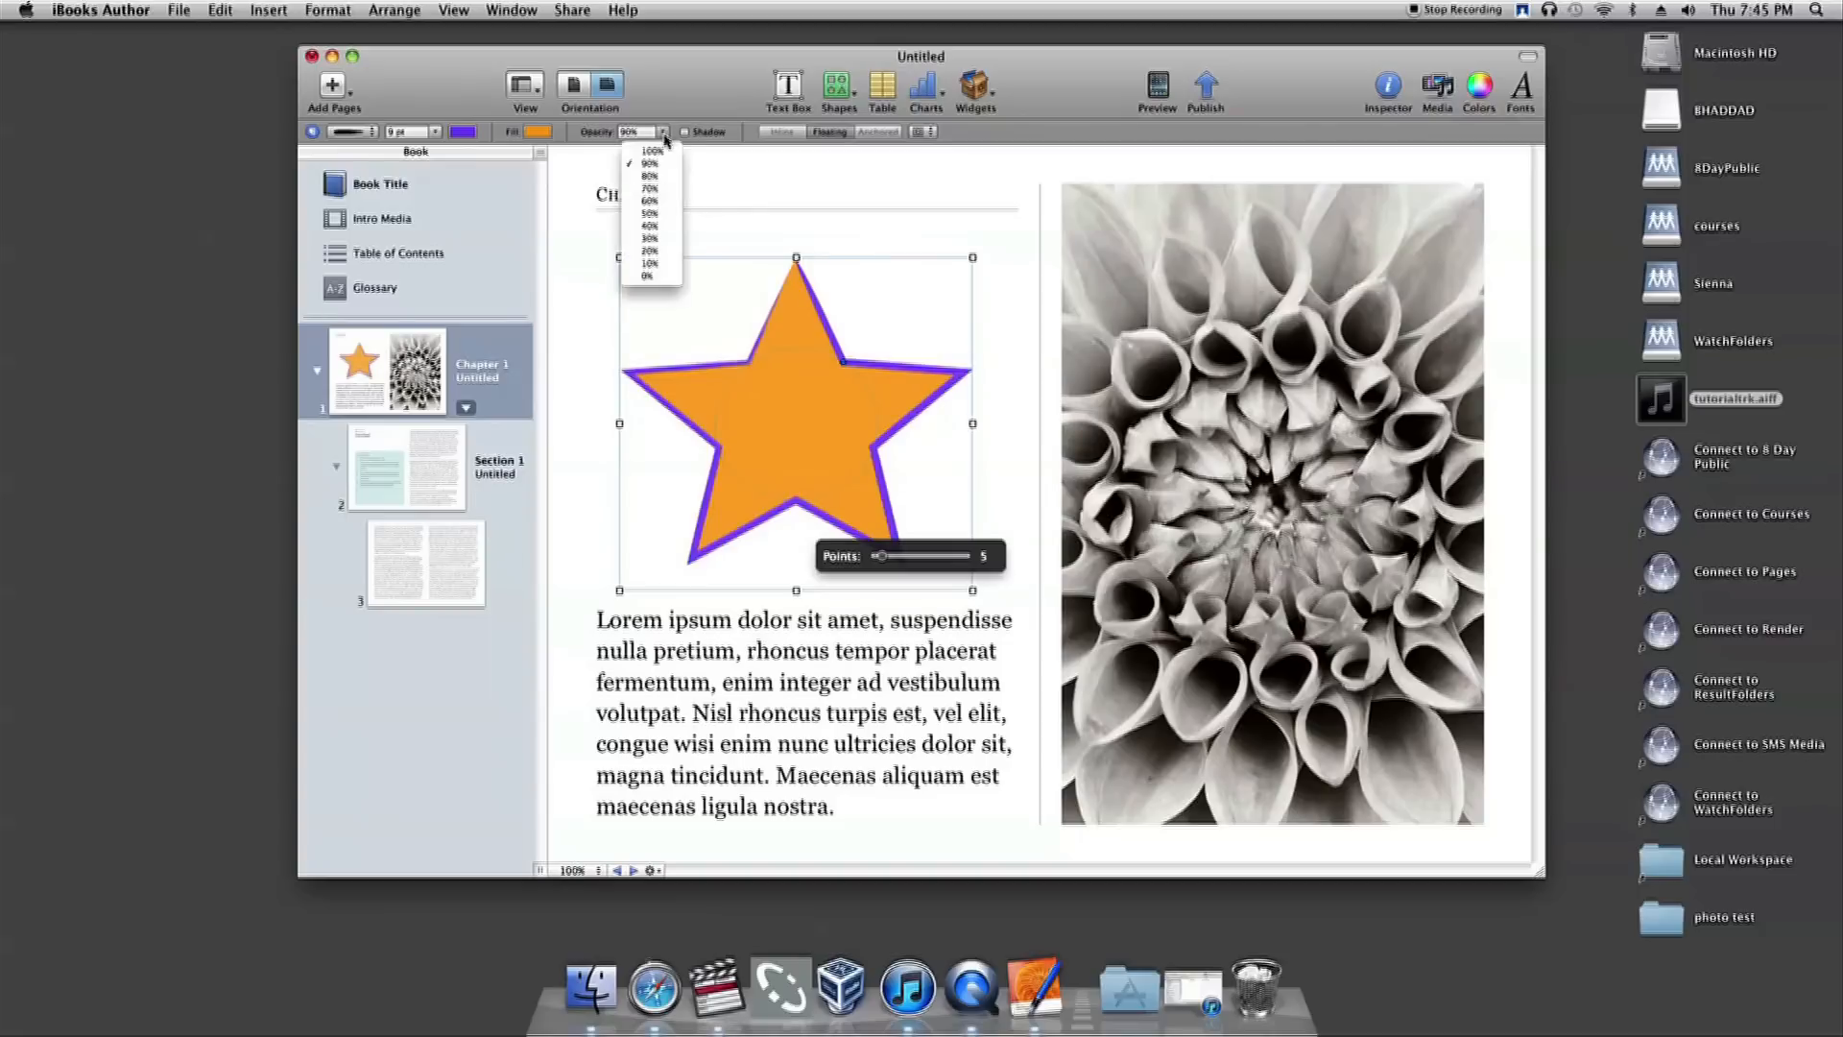
pyautogui.click(649, 146)
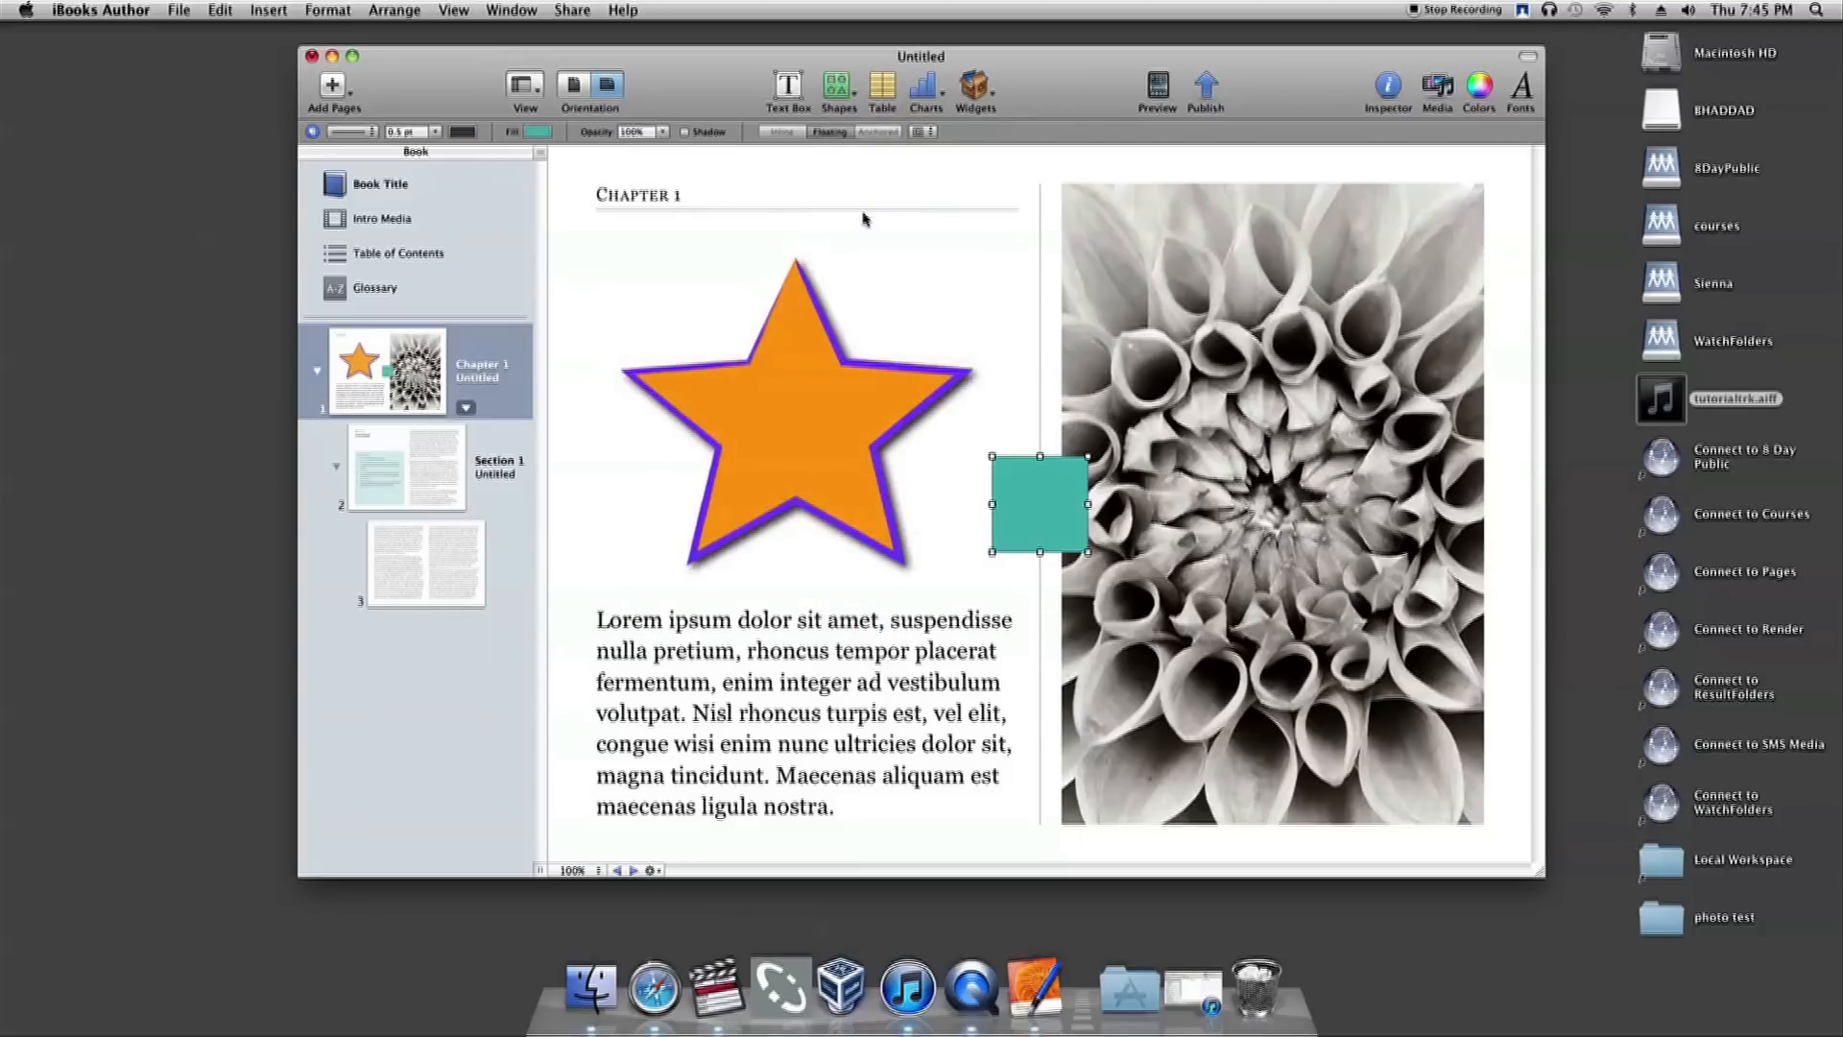
# Select the newly added square and reopen the Shapes list.
pyautogui.click(536, 130)
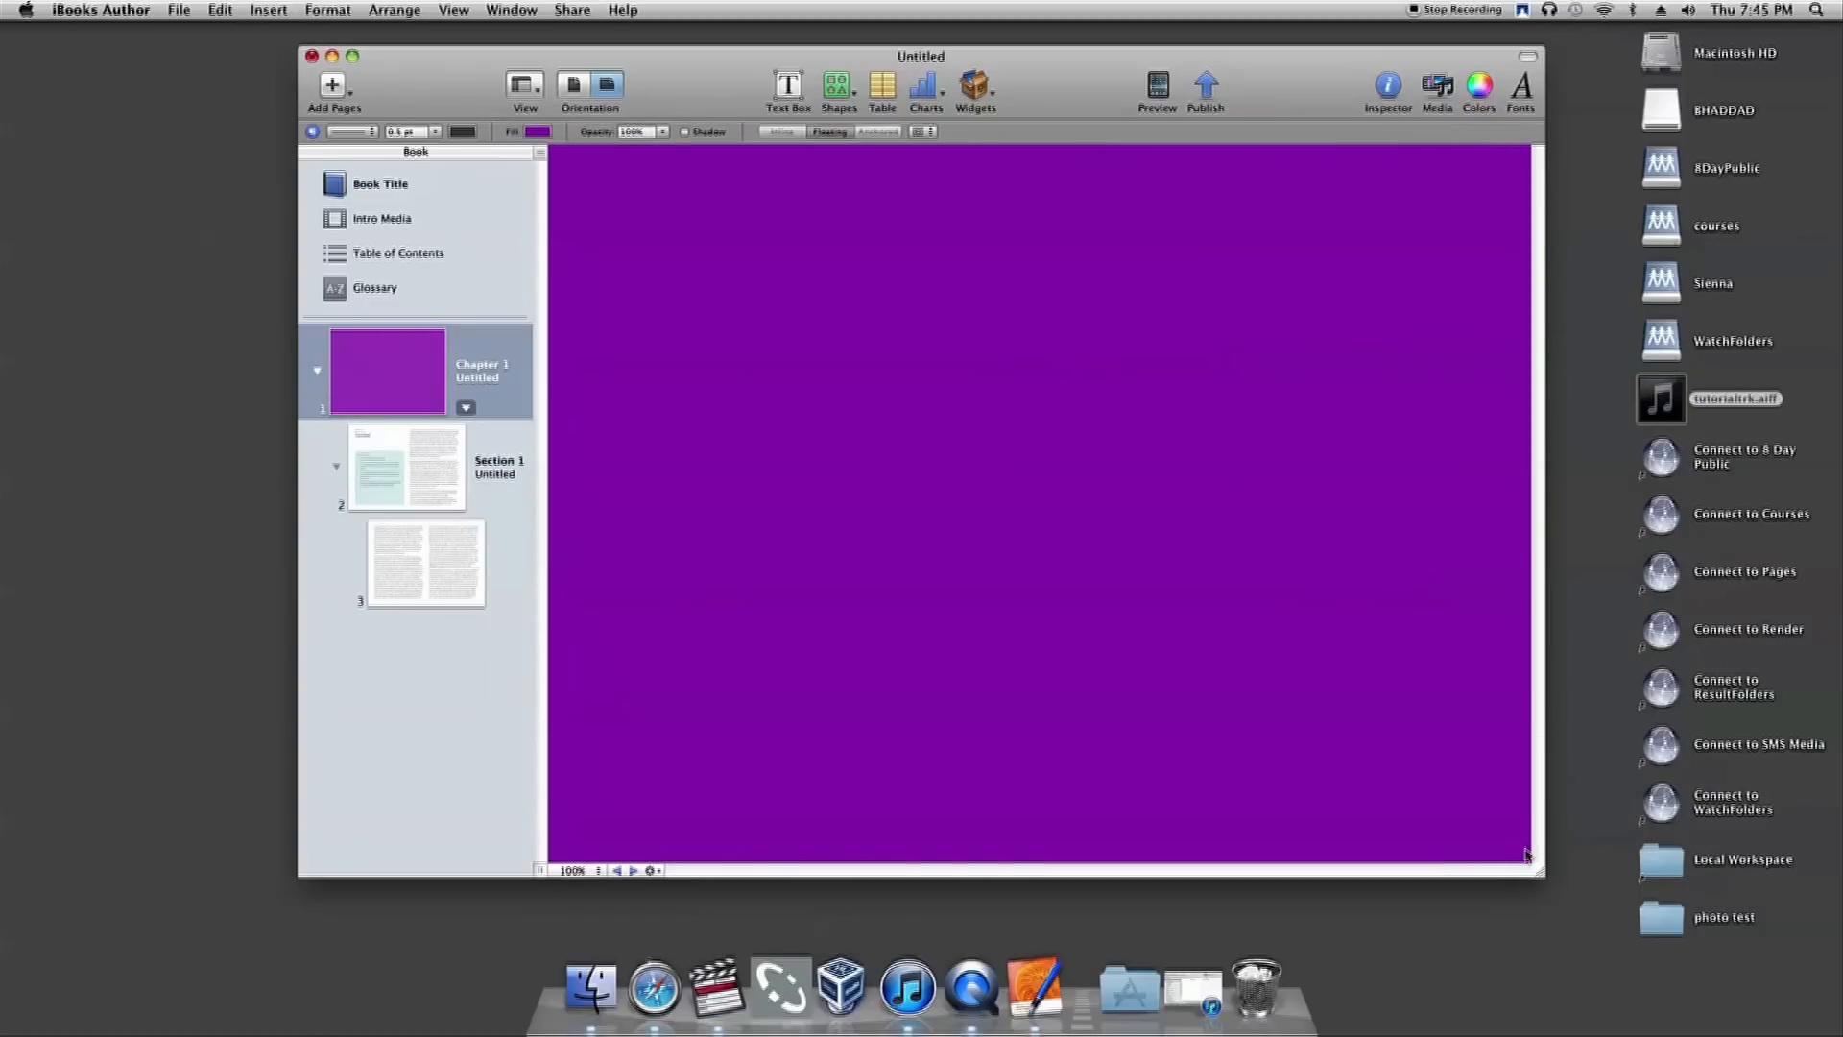
pyautogui.click(838, 89)
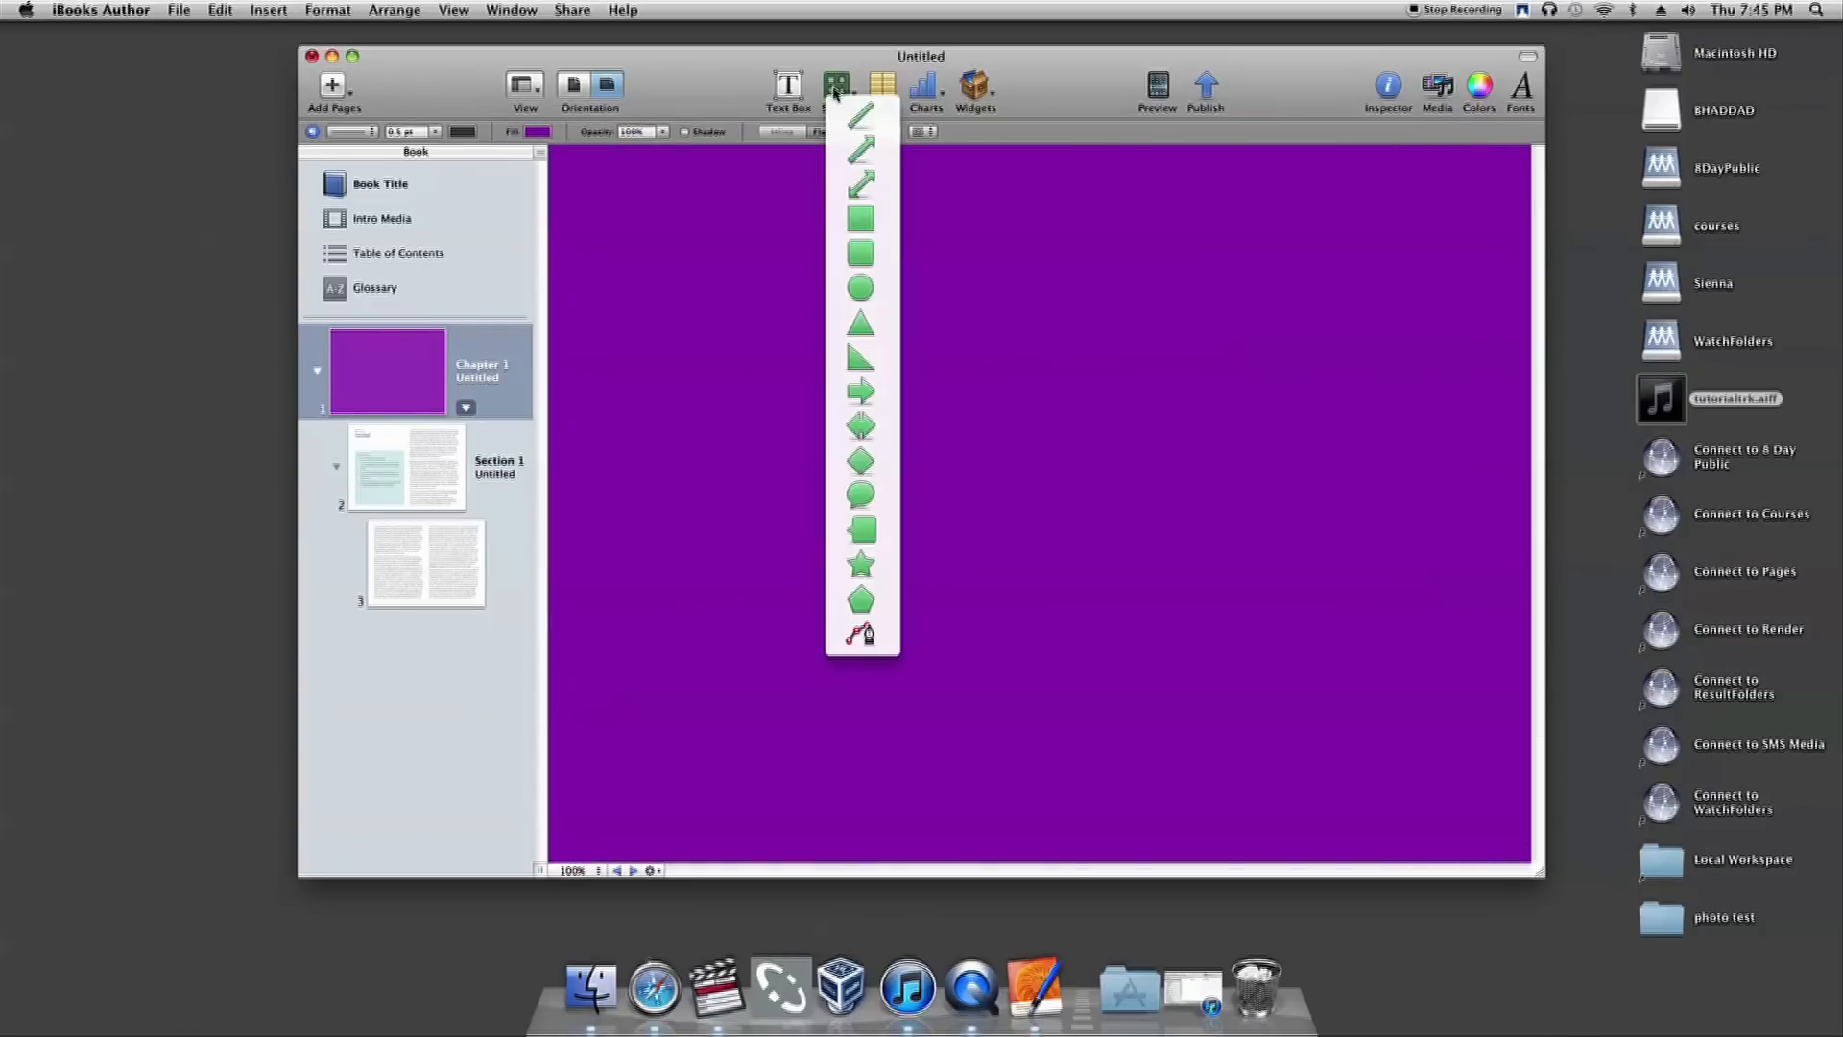